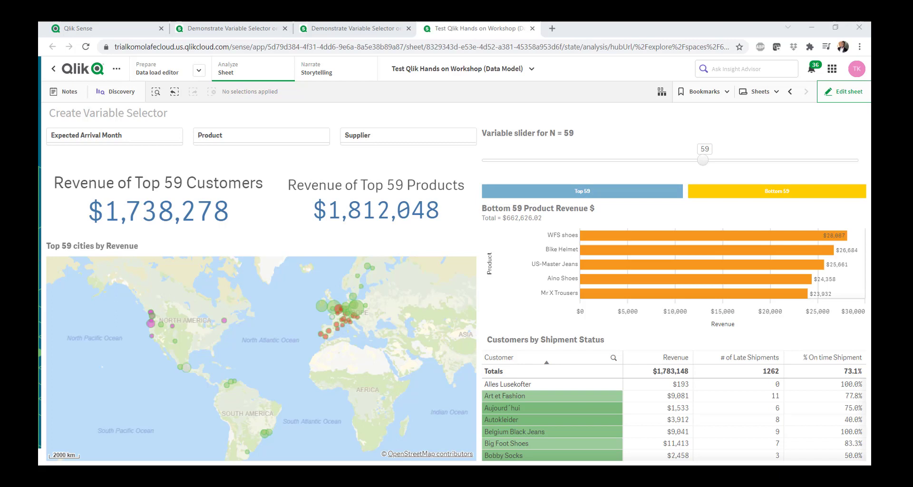
{"action": "mouse_move", "coordinate": [514, 137]}
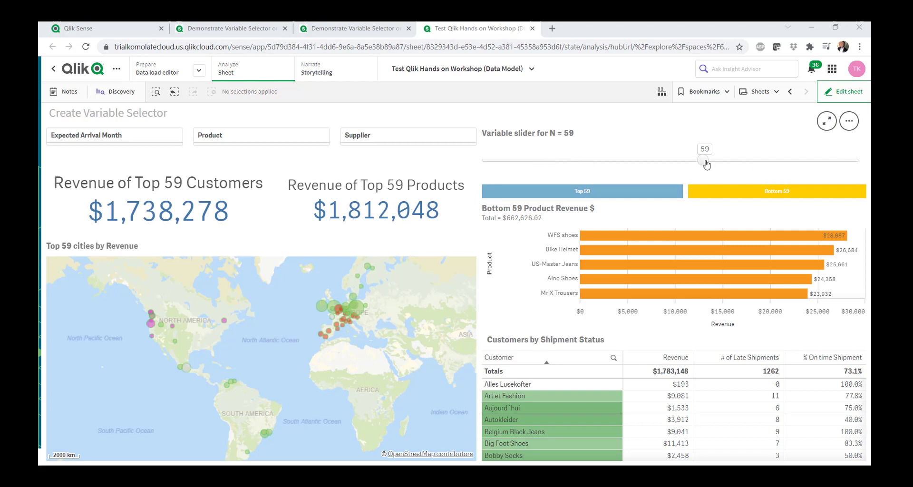
{"action": "mouse_move", "coordinate": [63, 300]}
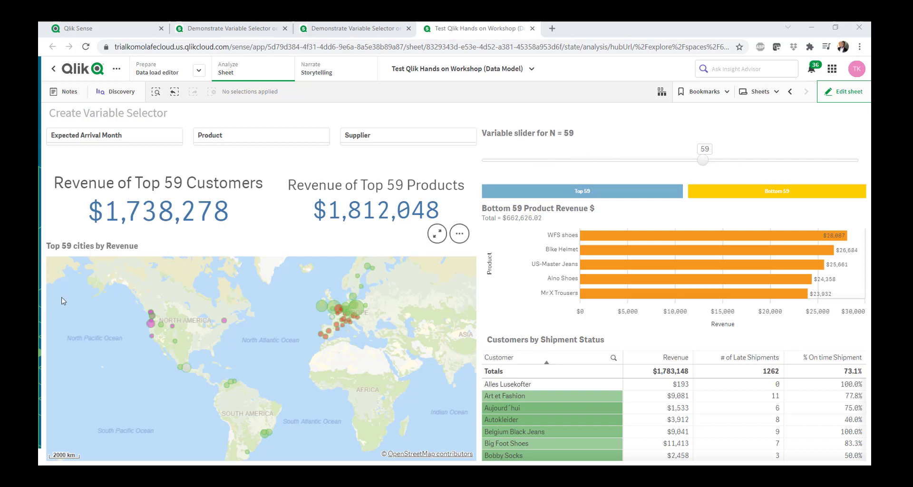
{"action": "mouse_move", "coordinate": [306, 419]}
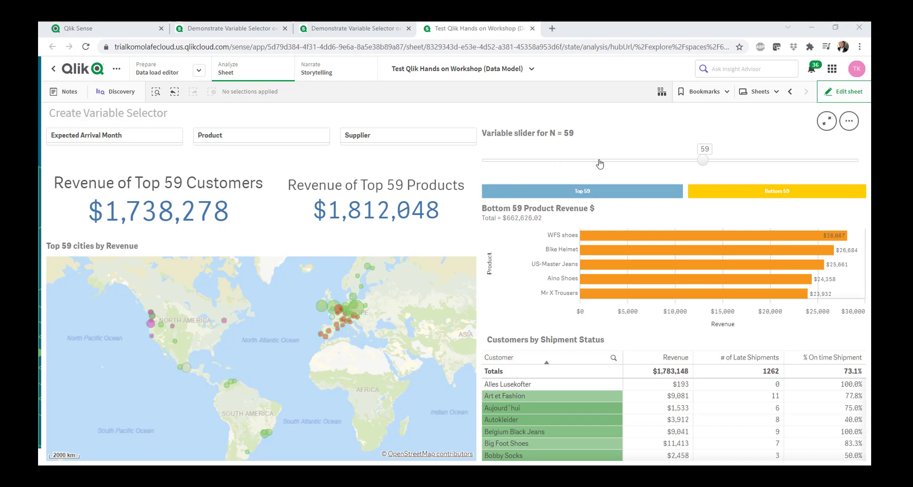
{"action": "mouse_move", "coordinate": [541, 168]}
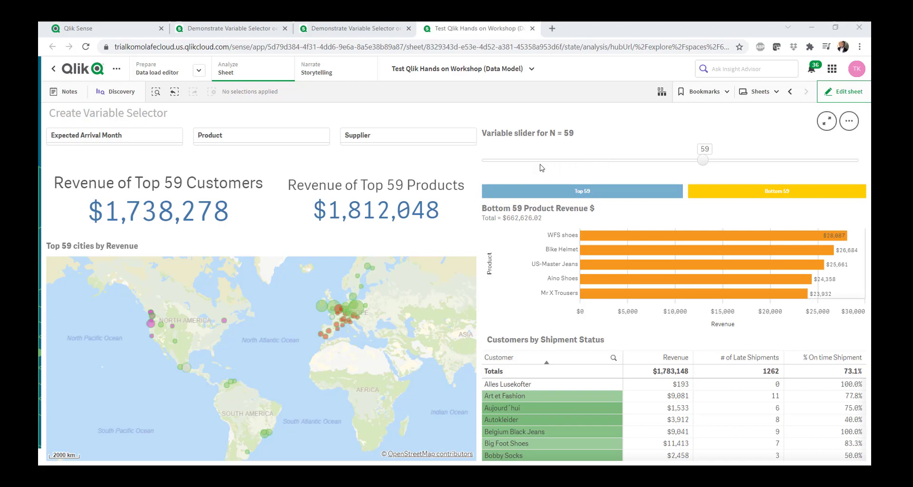
{"action": "mouse_move", "coordinate": [605, 168]}
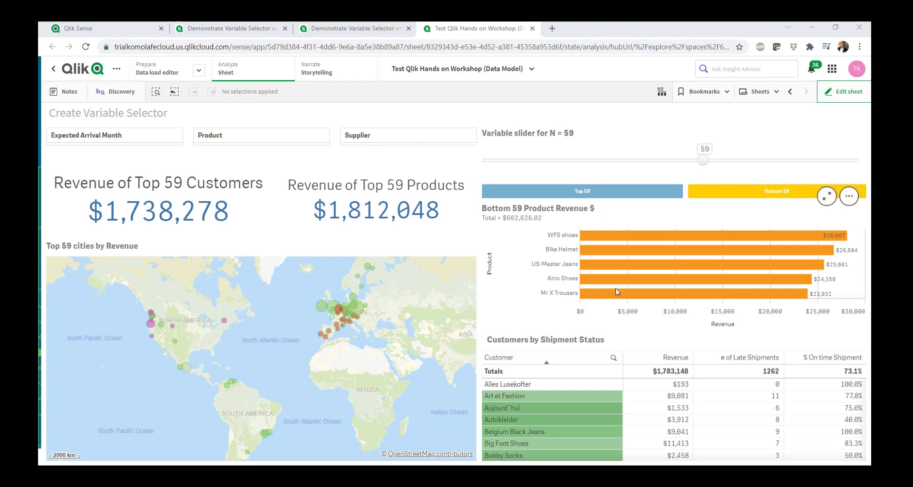
{"action": "mouse_move", "coordinate": [327, 189]}
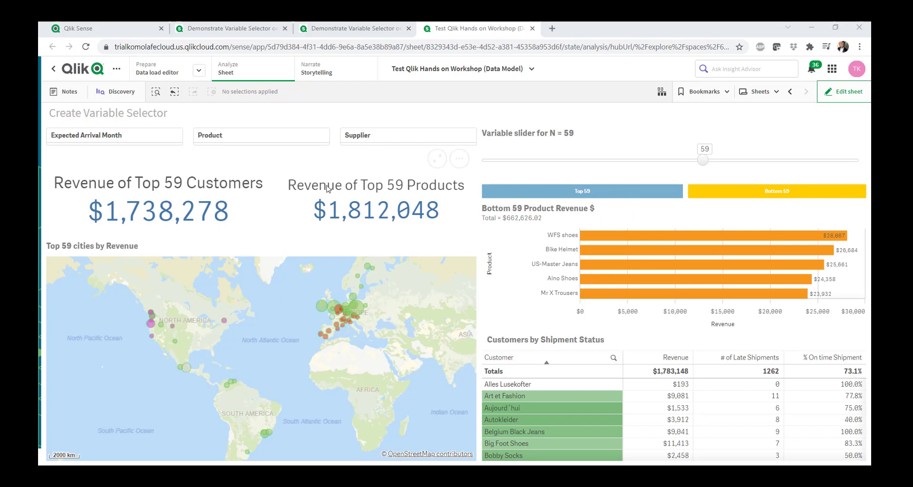
{"action": "mouse_move", "coordinate": [665, 170]}
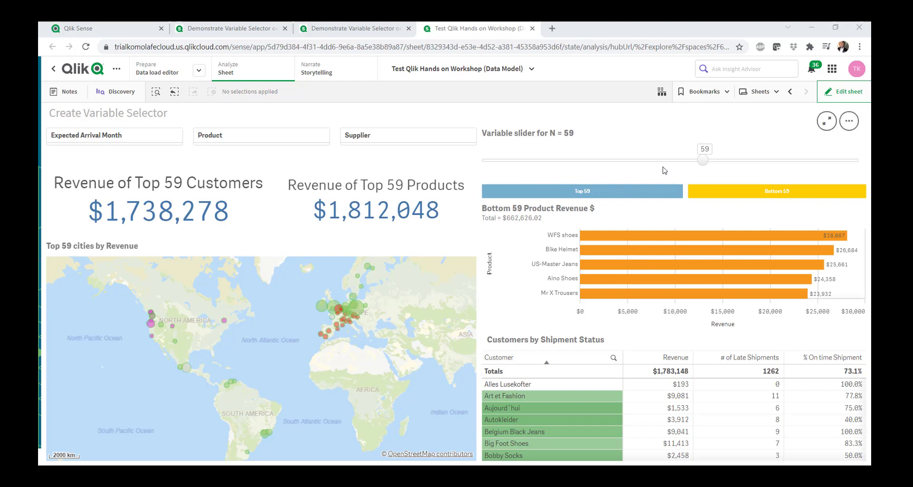
{"action": "mouse_move", "coordinate": [705, 165]}
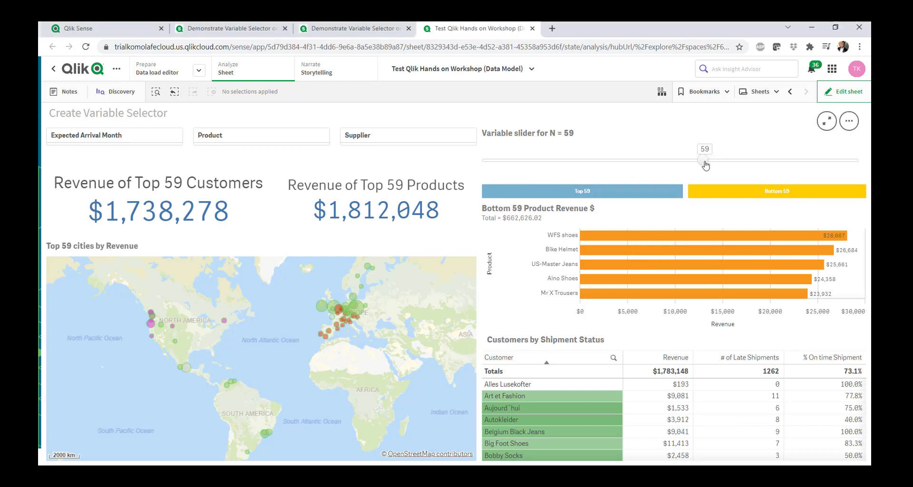
Slide N through 20, 8 and 34, switch the chart to top products, then set N to 19.
{"action": "left_click_drag", "start_coordinate": [702, 159], "coordinate": [511, 158]}
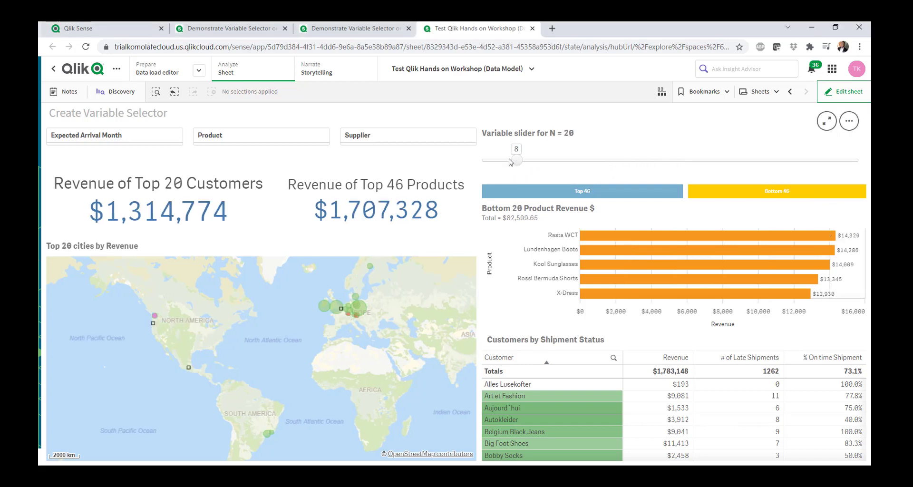
{"action": "left_click_drag", "start_coordinate": [511, 161], "coordinate": [519, 161]}
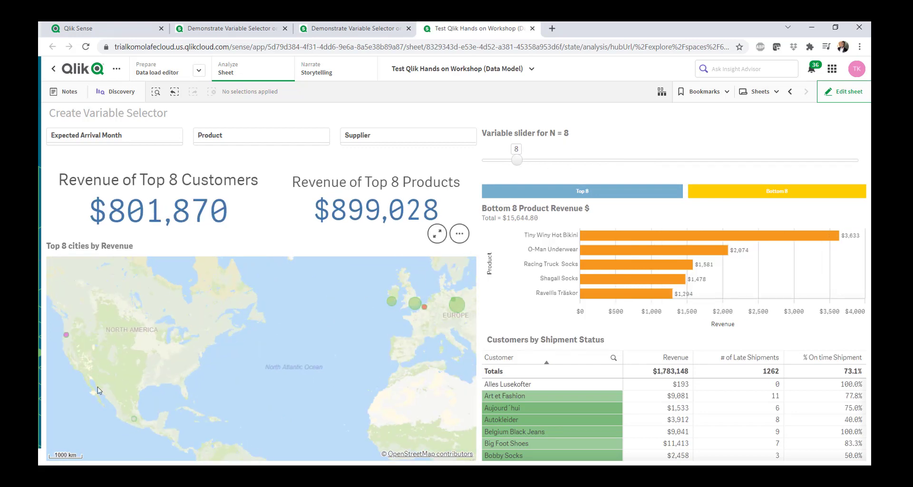
{"action": "mouse_move", "coordinate": [521, 165]}
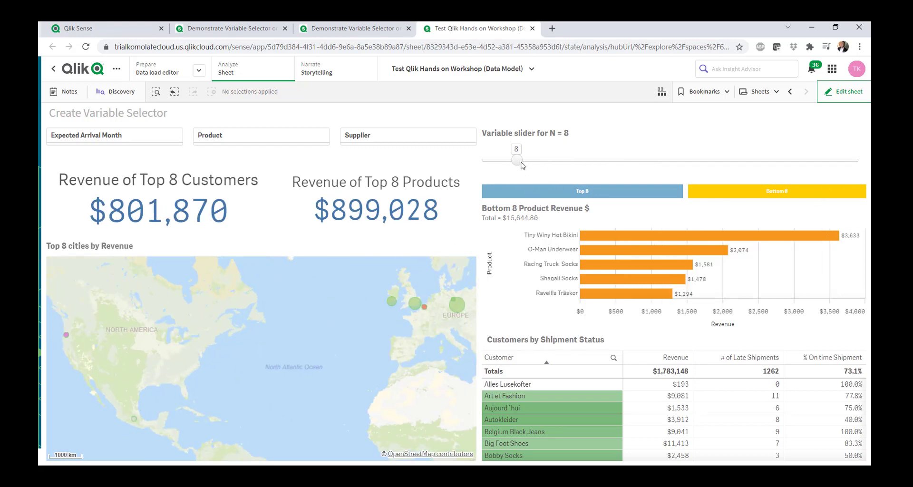
{"action": "left_click_drag", "start_coordinate": [516, 161], "coordinate": [612, 161]}
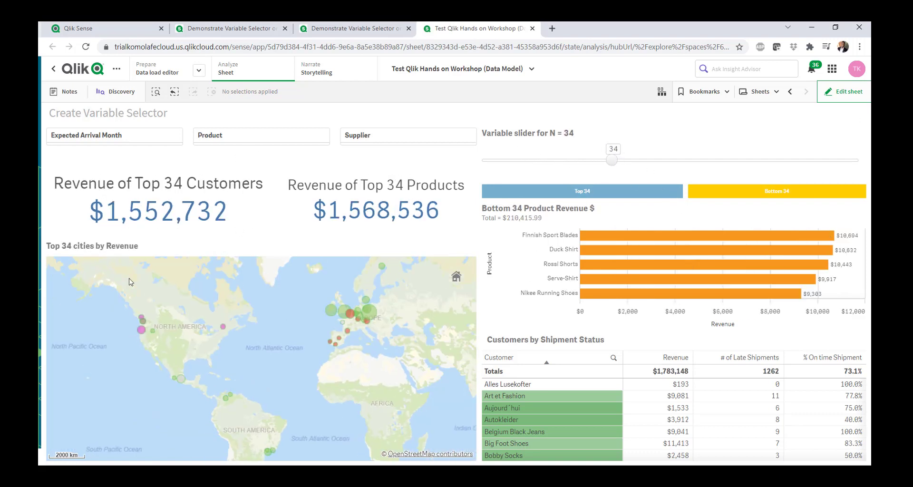
{"action": "mouse_move", "coordinate": [199, 265]}
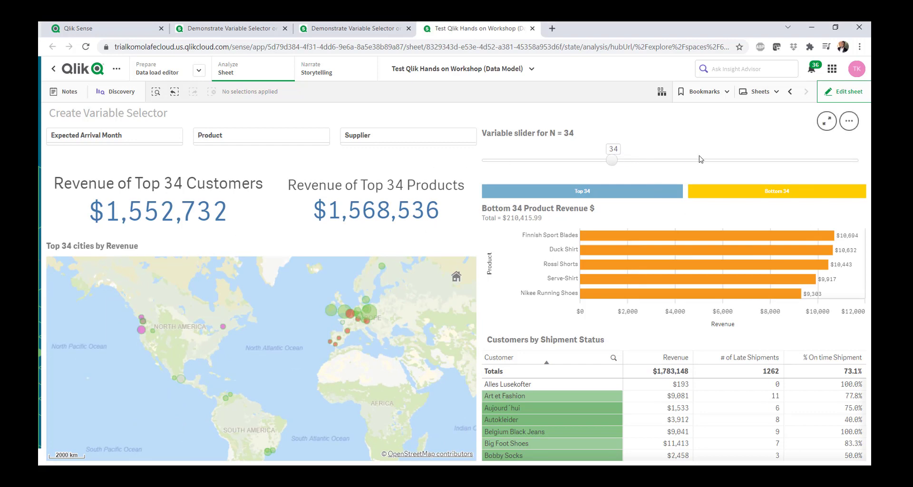
{"action": "mouse_move", "coordinate": [517, 209]}
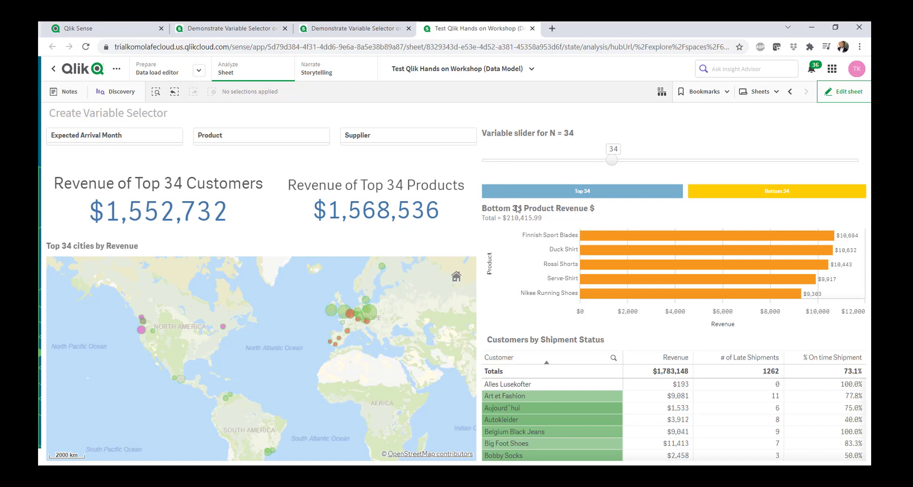
{"action": "mouse_move", "coordinate": [594, 171]}
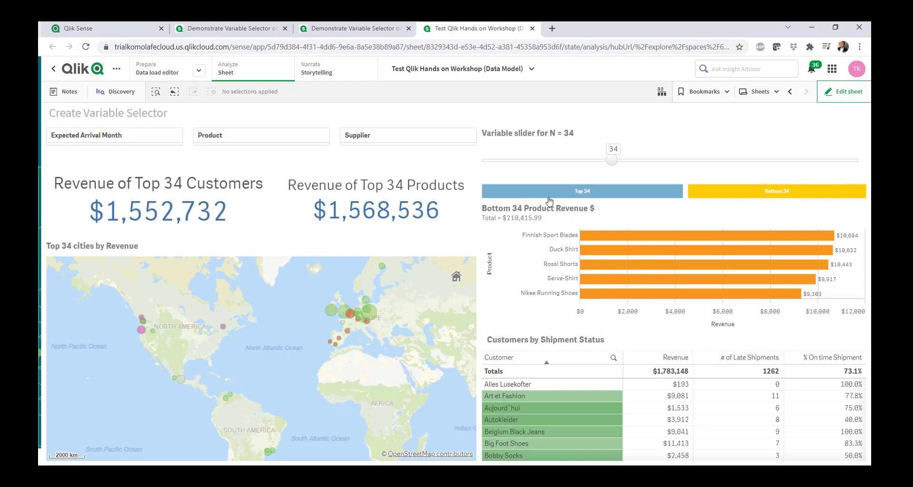
{"action": "left_click", "coordinate": [582, 190]}
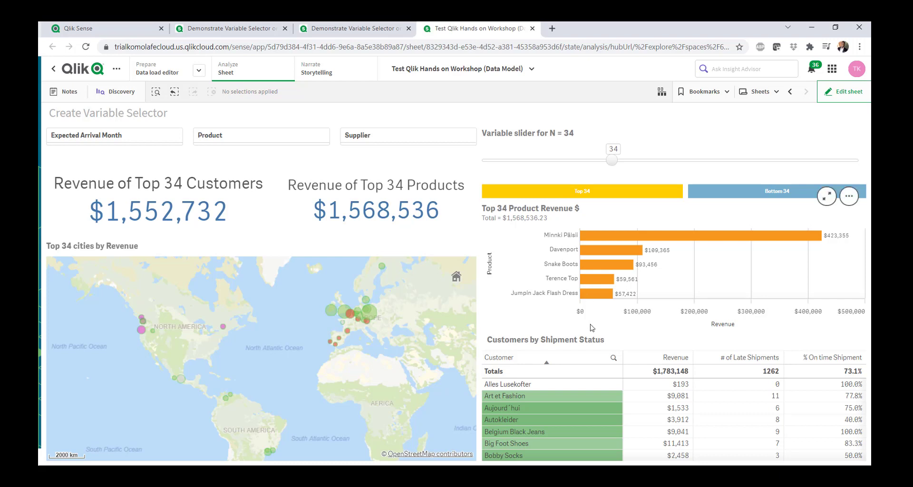
{"action": "mouse_move", "coordinate": [374, 205]}
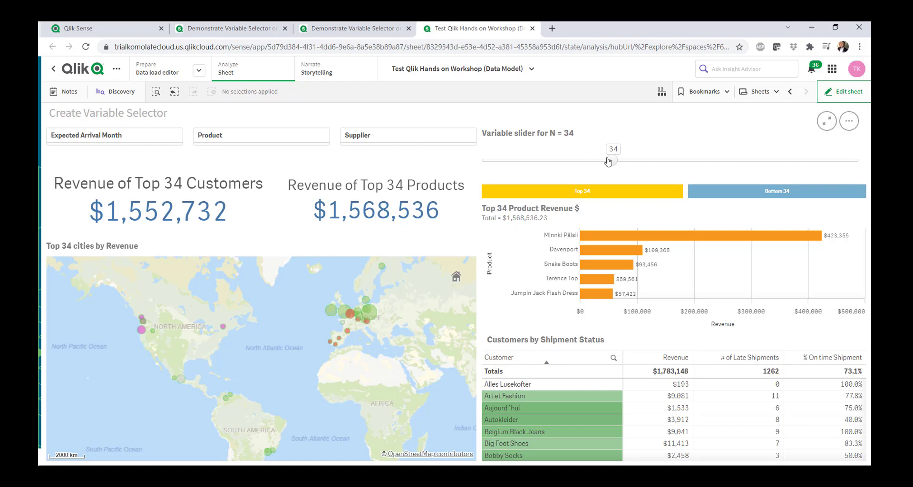
{"action": "left_click_drag", "start_coordinate": [608, 160], "coordinate": [557, 159]}
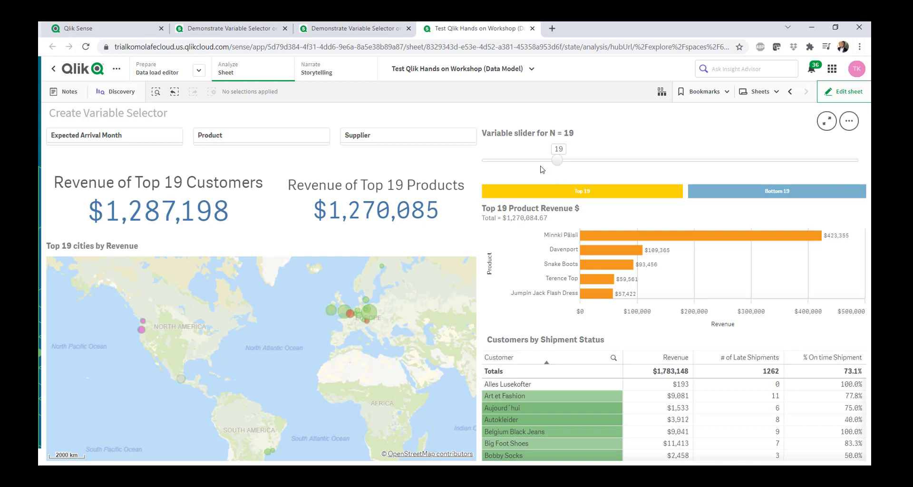
{"action": "mouse_move", "coordinate": [586, 189]}
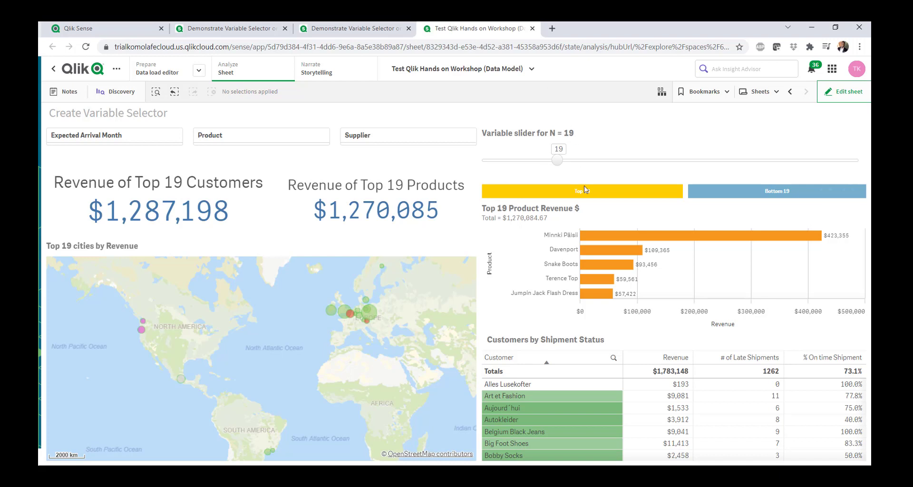
Filter to the May arrival month and suppliers New Balls through Ravenna Fashion.
{"action": "left_click", "coordinate": [113, 135]}
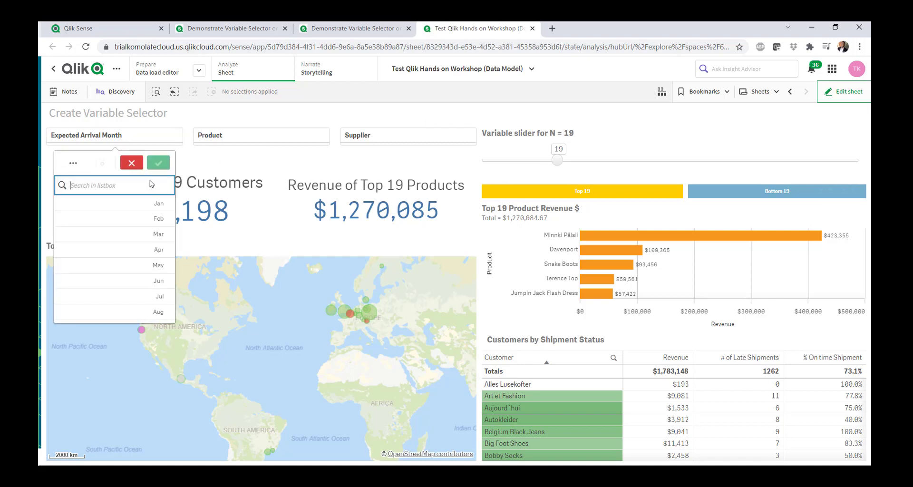
{"action": "left_click", "coordinate": [158, 296]}
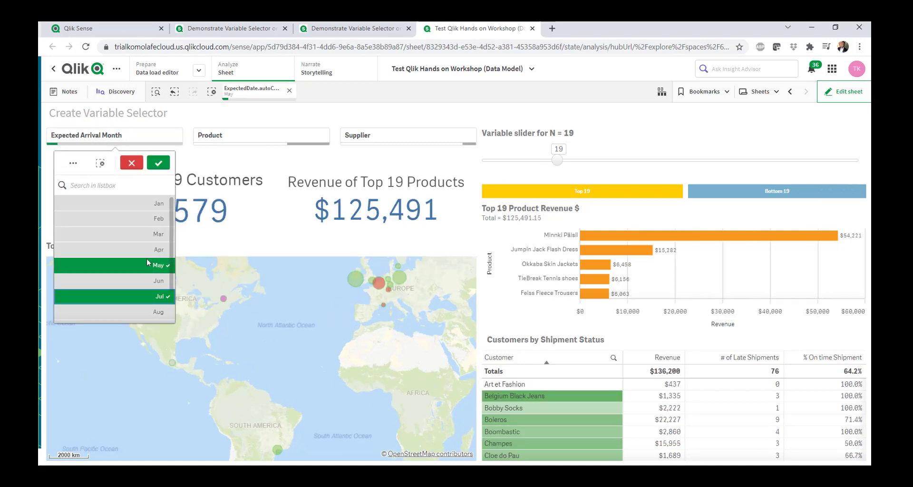
{"action": "left_click", "coordinate": [157, 163]}
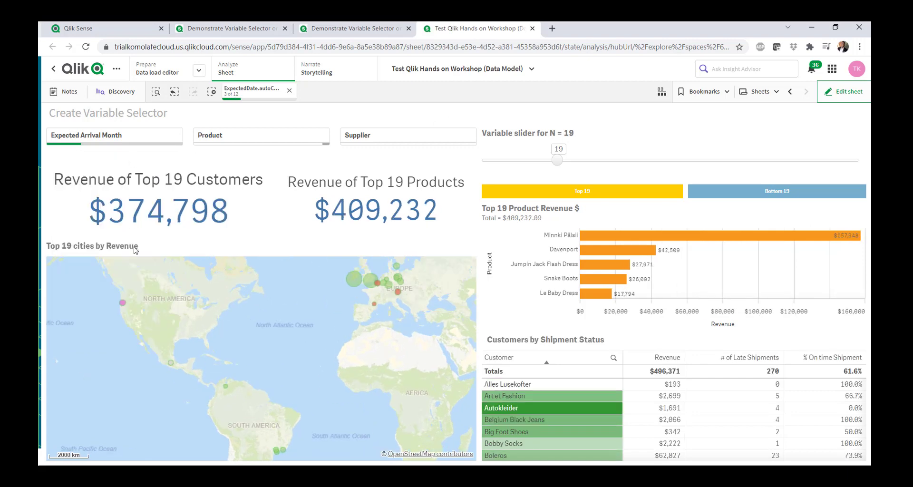
{"action": "mouse_move", "coordinate": [371, 138]}
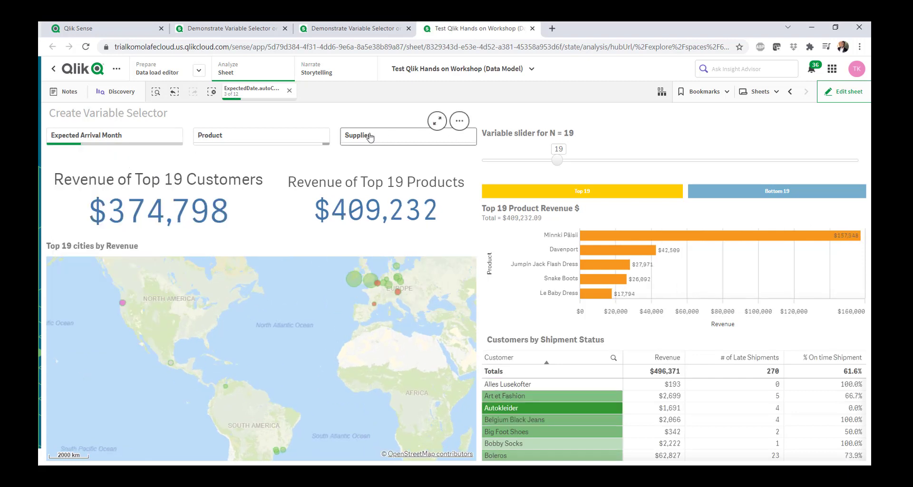
{"action": "left_click", "coordinate": [407, 135]}
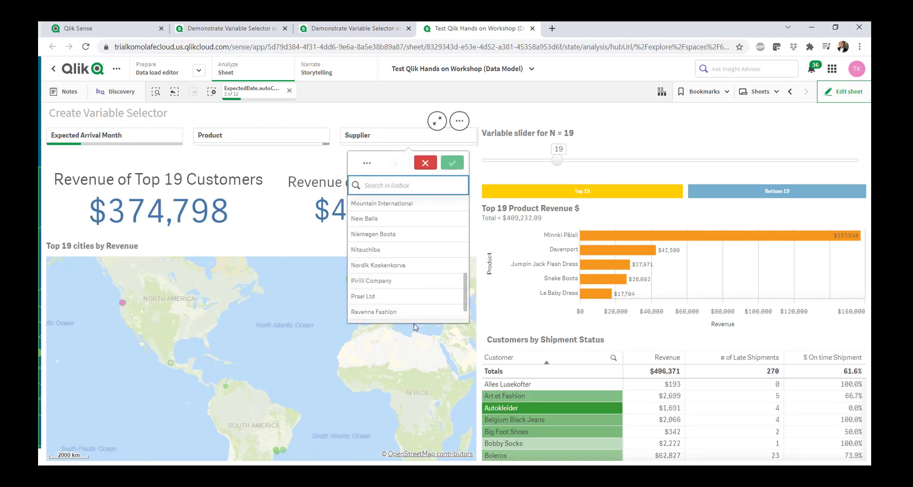
{"action": "left_click", "coordinate": [451, 162]}
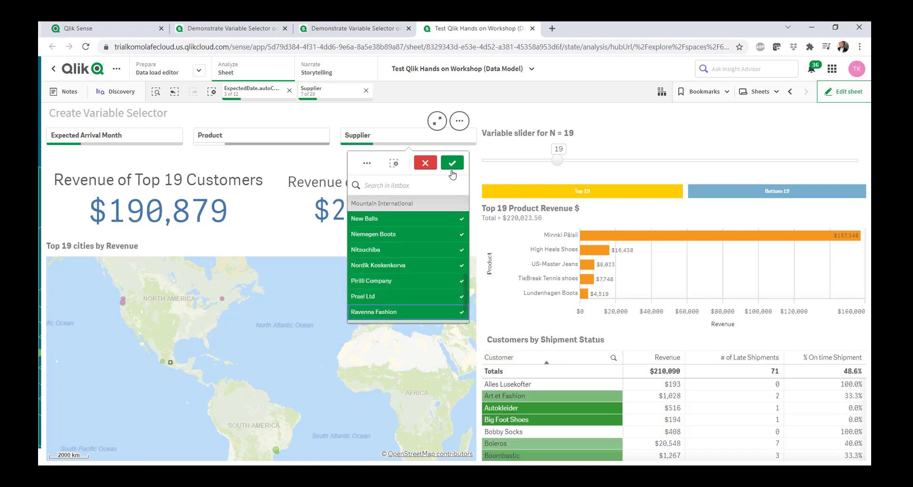
{"action": "left_click", "coordinate": [452, 163]}
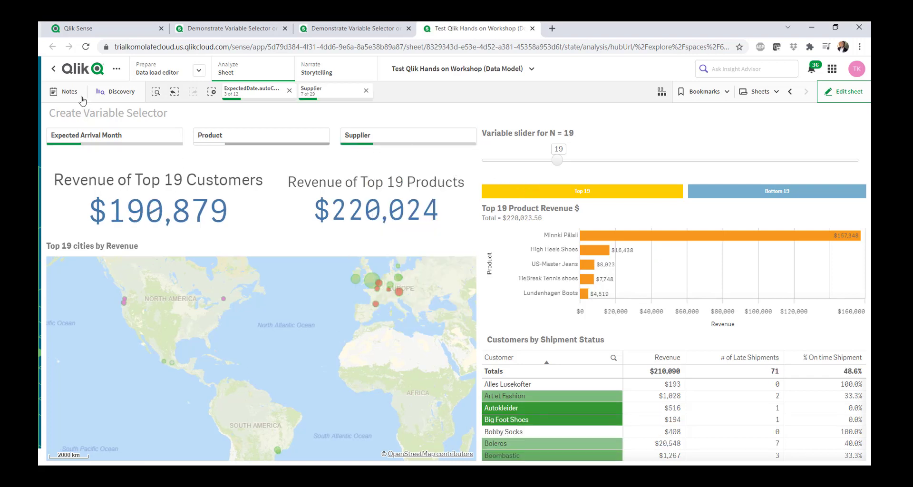
Search the app data for 'foo', then switch to the Demonstrate Variable Selector on Map app.
{"action": "left_click", "coordinate": [156, 92]}
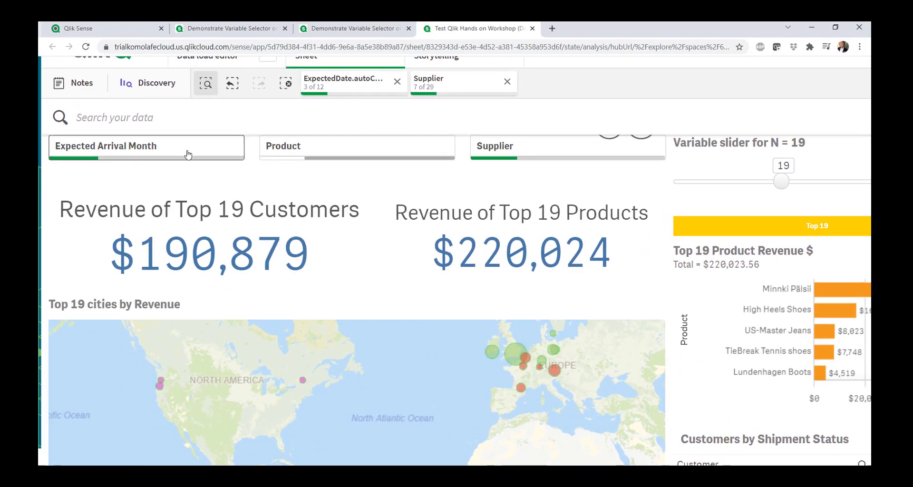
{"action": "type", "text": "foo"}
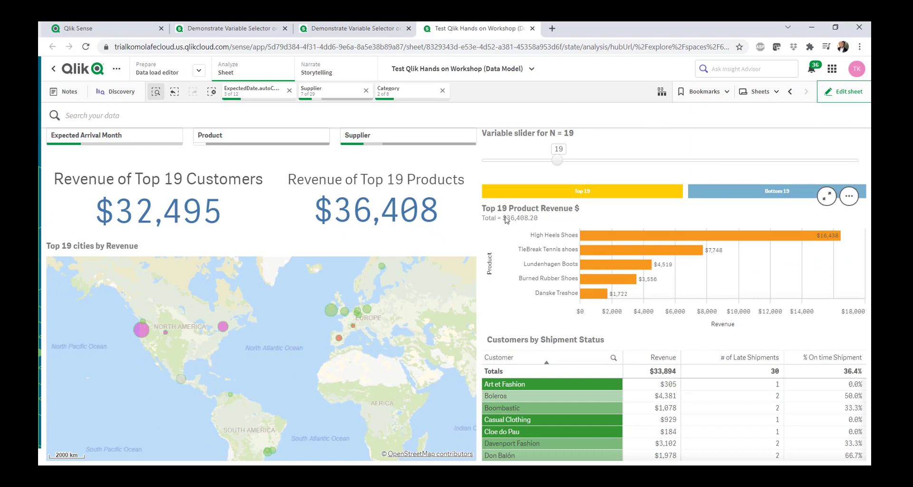
{"action": "left_click", "coordinate": [228, 28]}
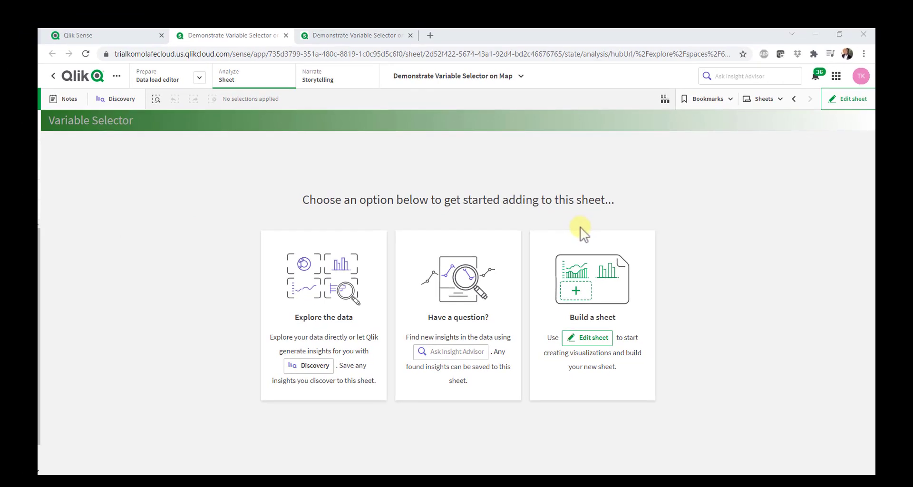
{"action": "mouse_move", "coordinate": [400, 351]}
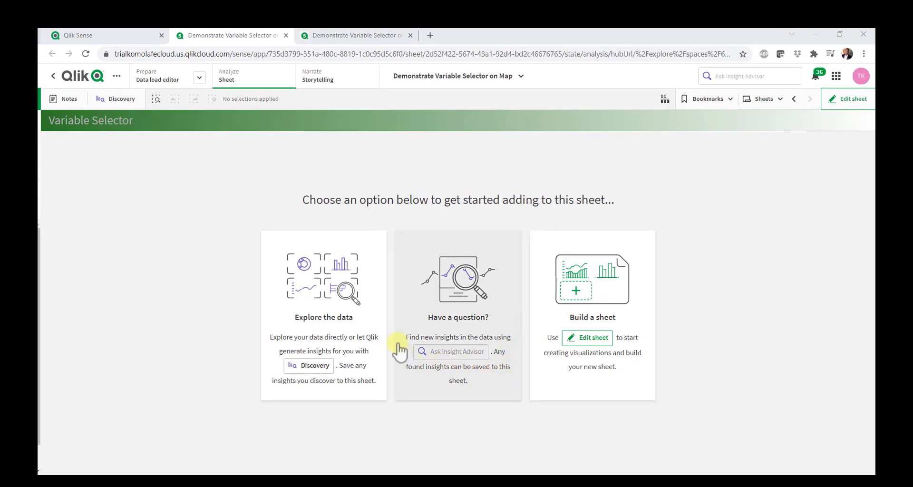
{"action": "mouse_move", "coordinate": [110, 60]}
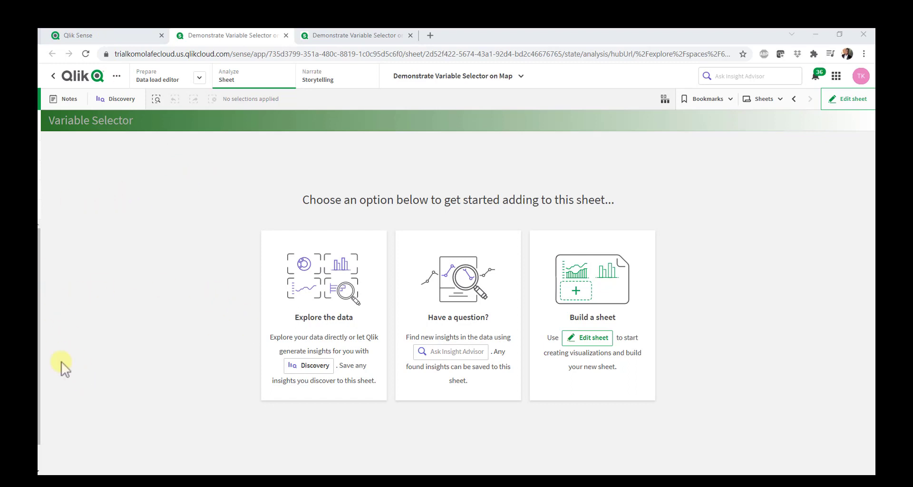
{"action": "mouse_move", "coordinate": [665, 168]}
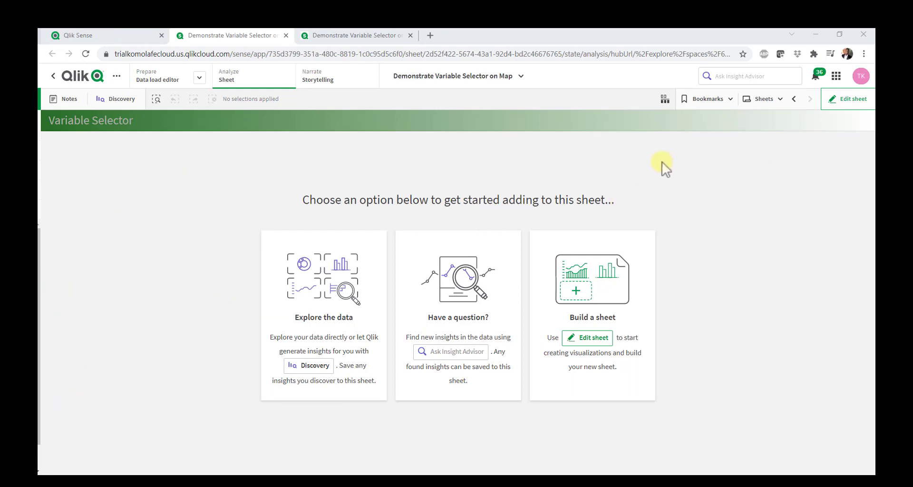
{"action": "mouse_move", "coordinate": [224, 201]}
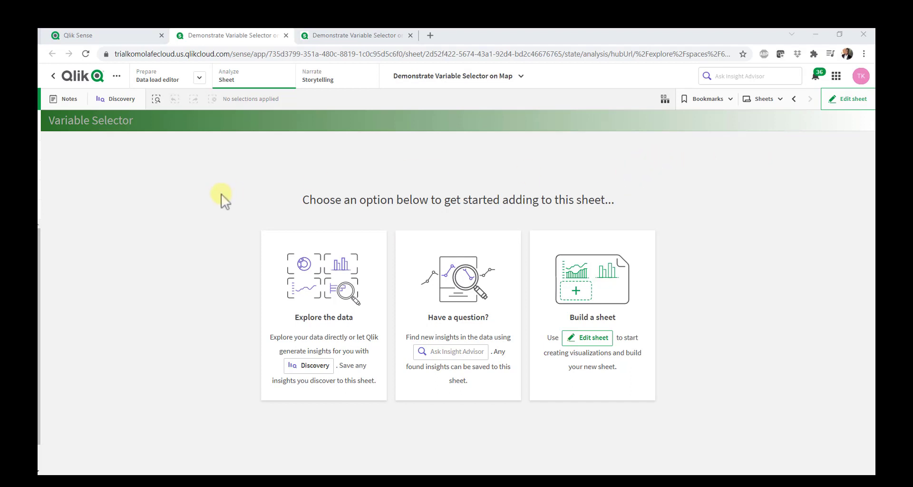
{"action": "mouse_move", "coordinate": [184, 227]}
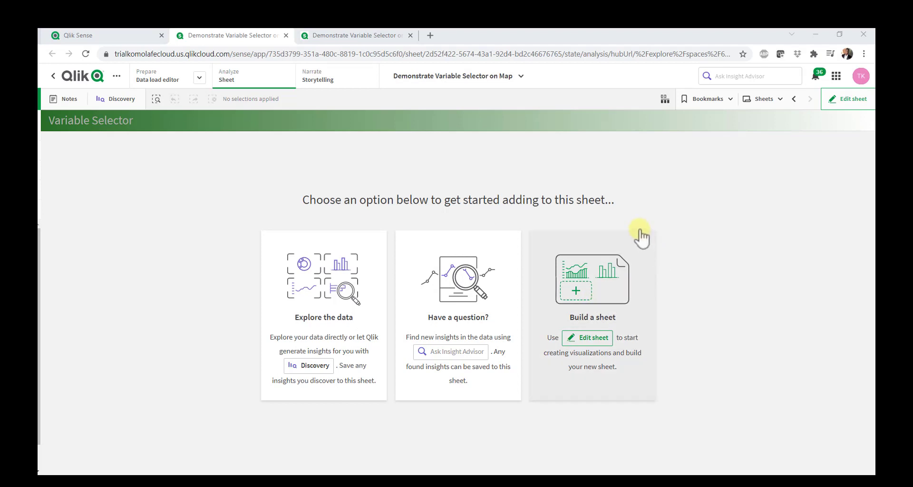
{"action": "mouse_move", "coordinate": [715, 241]}
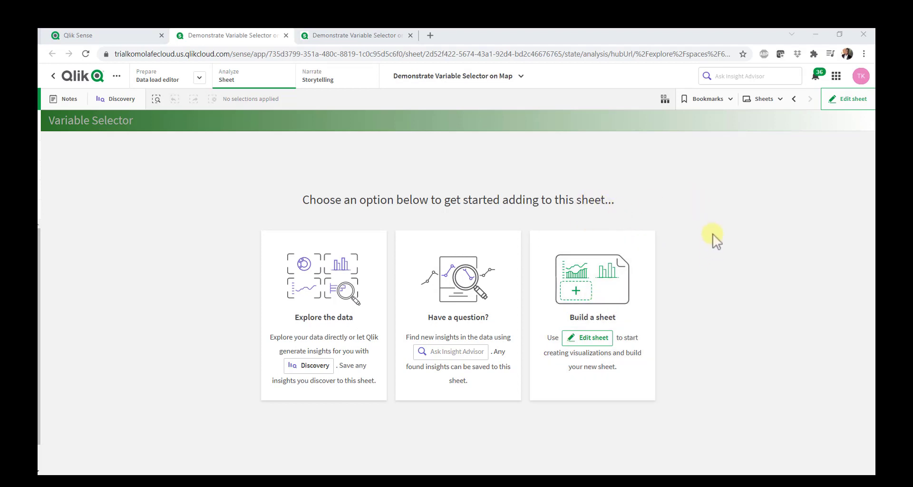
{"action": "mouse_move", "coordinate": [205, 271]}
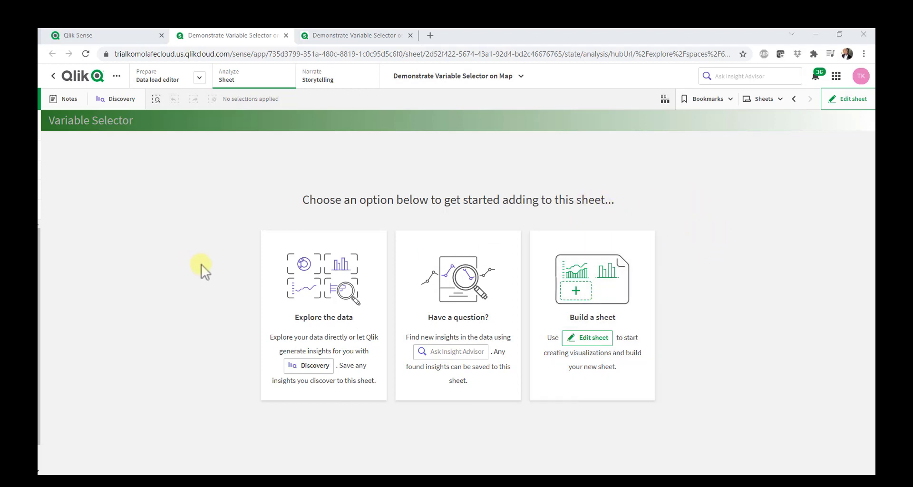
Put the empty Variable Selector sheet into edit mode.
{"action": "left_click", "coordinate": [848, 98]}
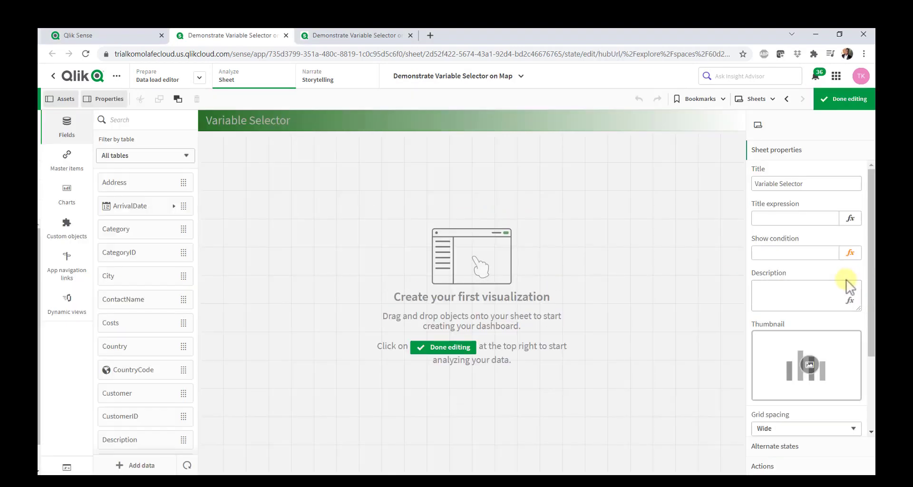
{"action": "mouse_move", "coordinate": [415, 407]}
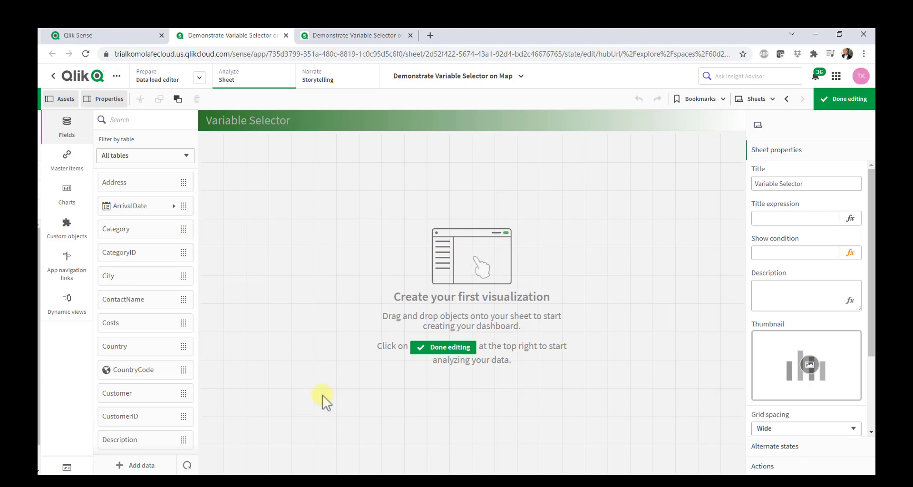
{"action": "mouse_move", "coordinate": [223, 370]}
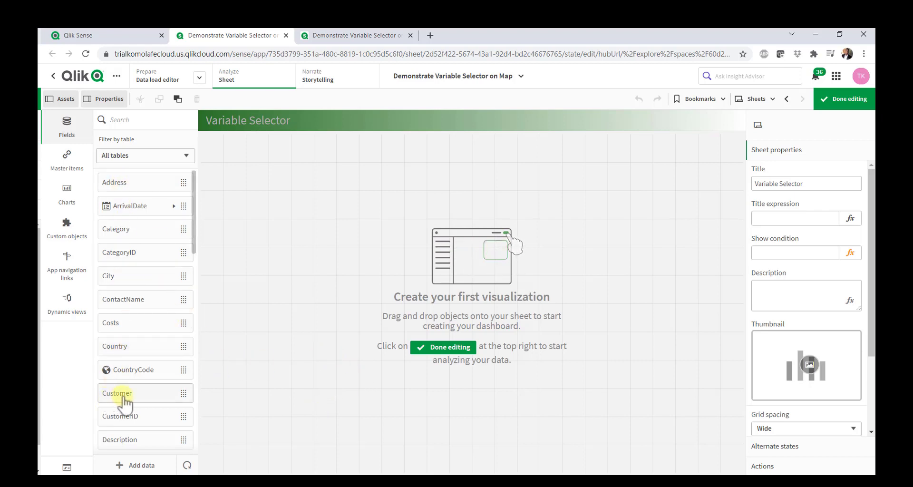
{"action": "mouse_move", "coordinate": [67, 467]}
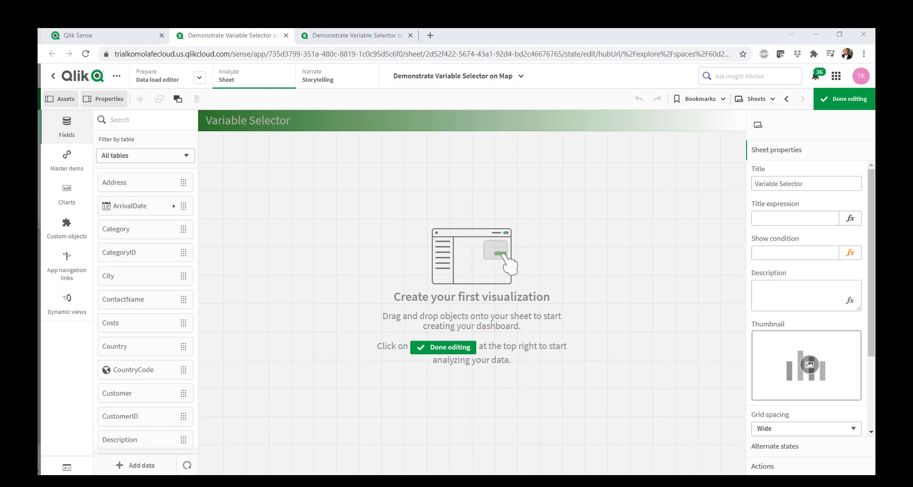
{"action": "mouse_move", "coordinate": [67, 466]}
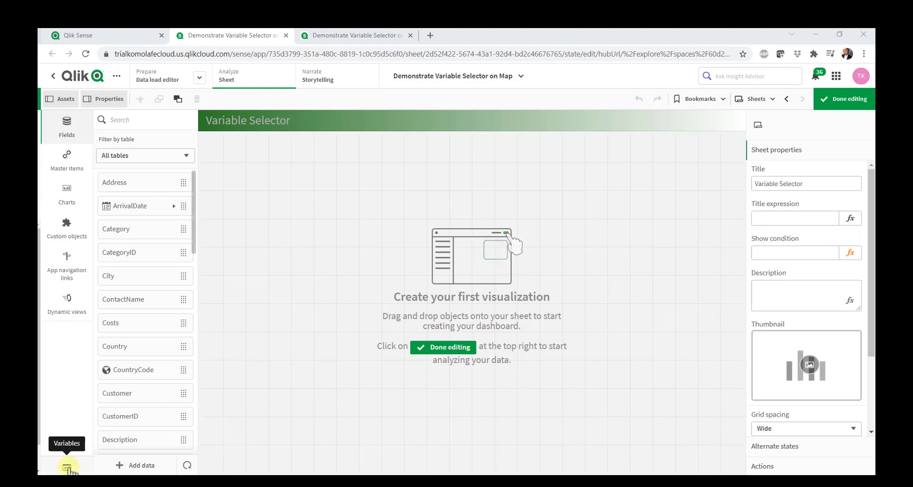
Add variable vMaxRow with definition 5 and close the Variables list.
{"action": "left_click", "coordinate": [67, 466]}
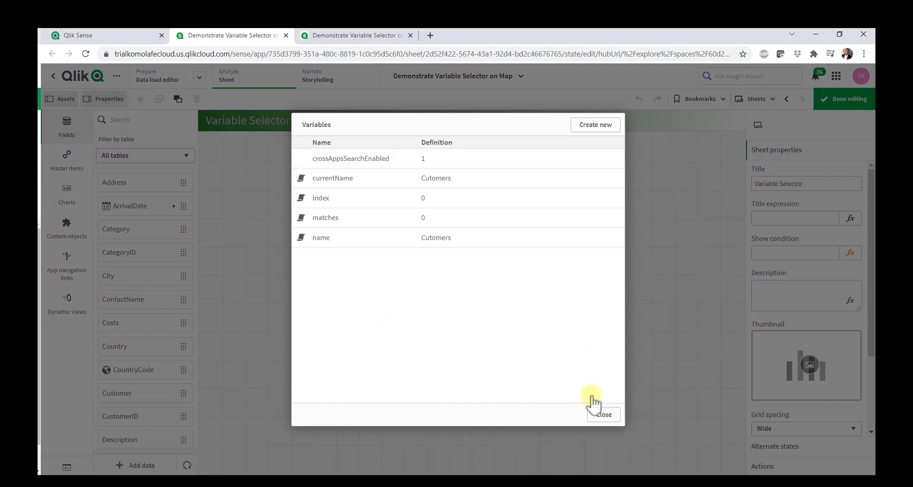
{"action": "left_click", "coordinate": [594, 124]}
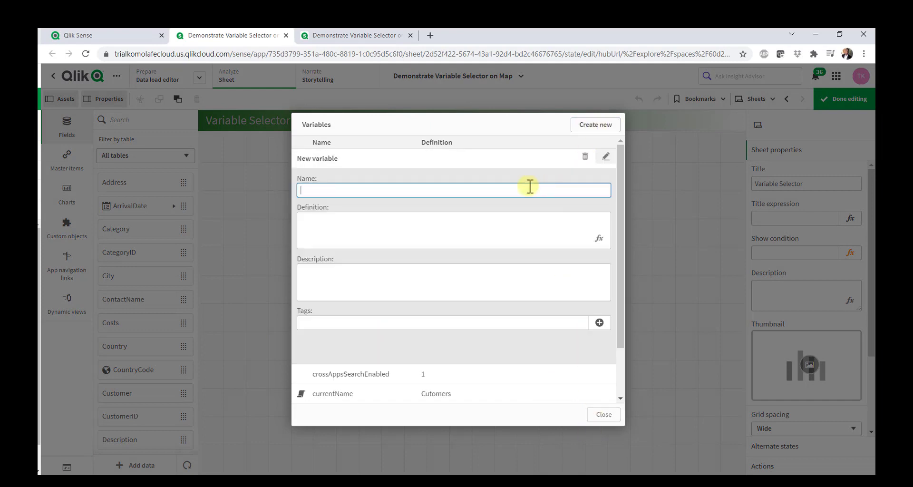
{"action": "type", "text": "vMaxRow"}
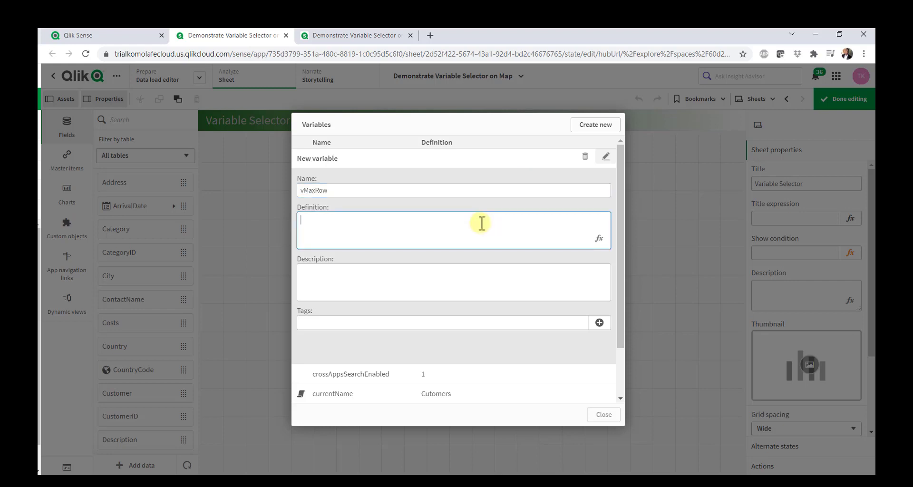
{"action": "type", "text": "5"}
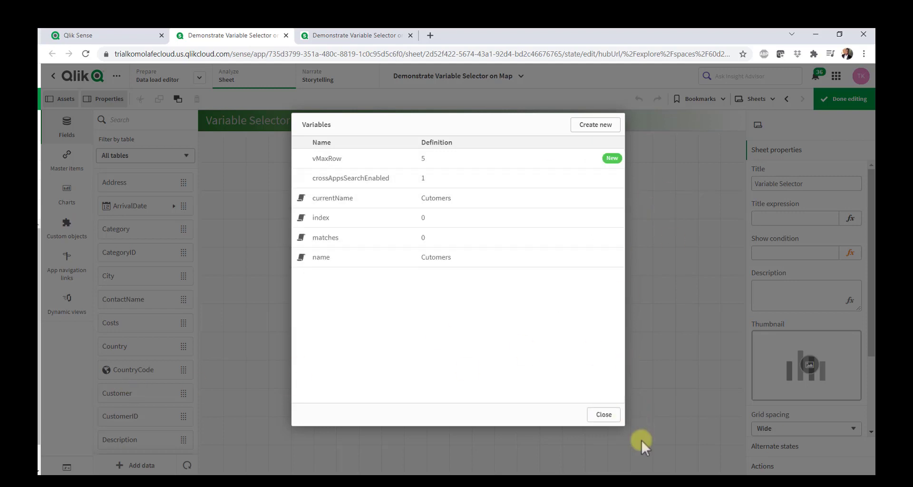
{"action": "left_click", "coordinate": [603, 414]}
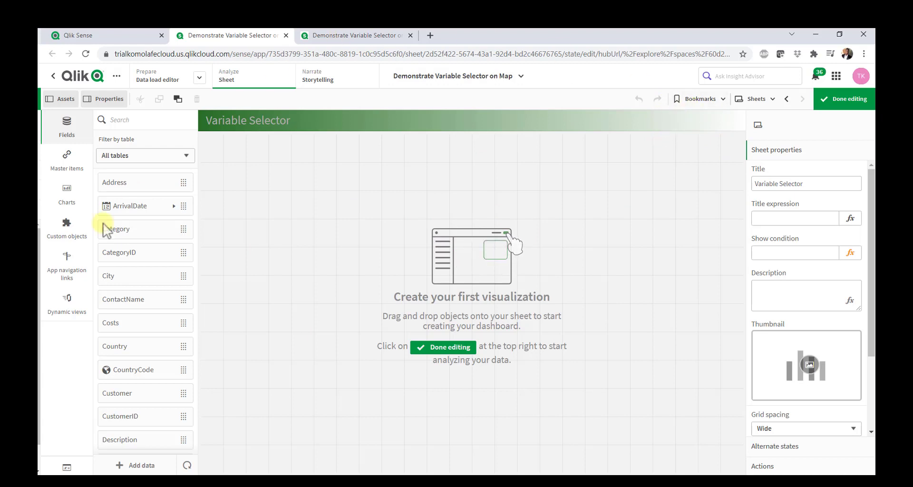
Drag a Map chart from Charts onto the lower left of the sheet.
{"action": "left_click", "coordinate": [66, 160]}
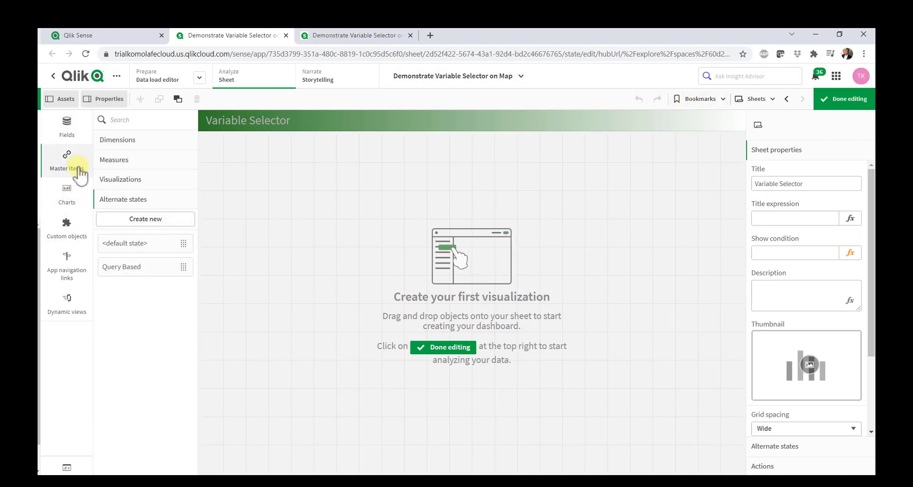
{"action": "left_click", "coordinate": [66, 194]}
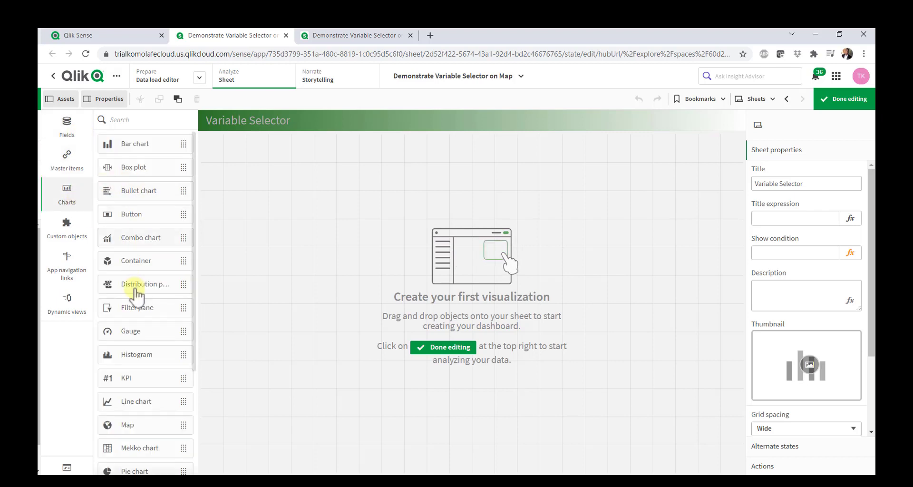
{"action": "scroll", "scroll_direction": "down", "scroll_amount": 3}
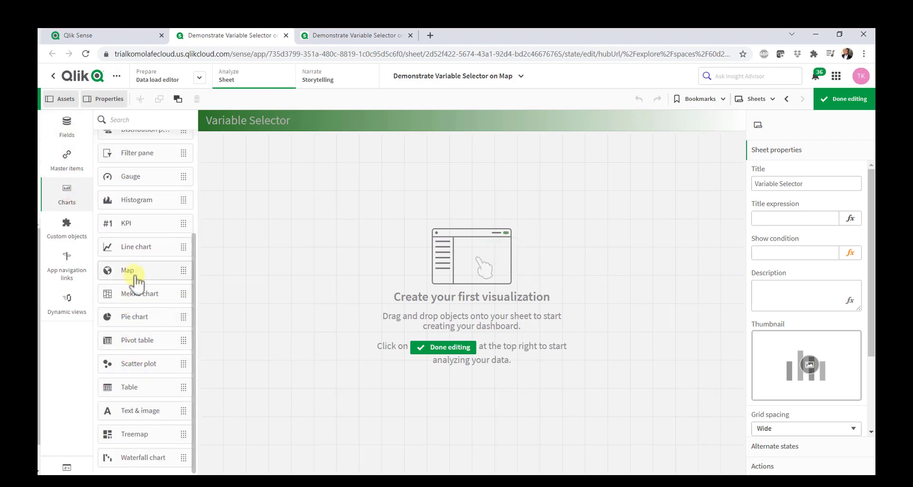
{"action": "left_click_drag", "start_coordinate": [127, 270], "coordinate": [337, 388]}
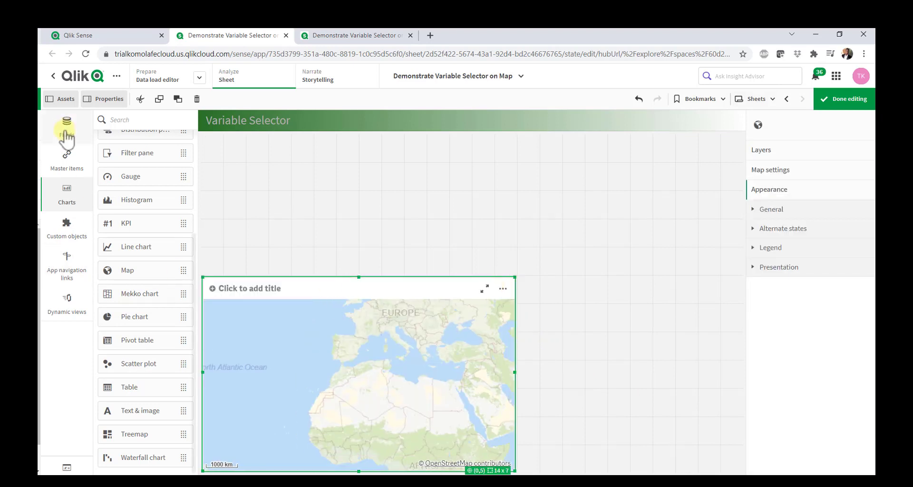
Add the City field to the map as a point layer and clear the field search.
{"action": "left_click", "coordinate": [67, 127]}
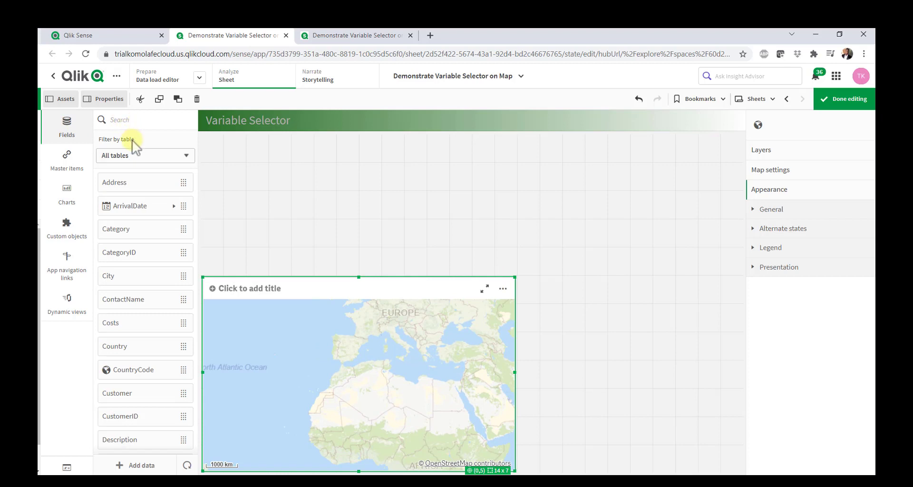
{"action": "type", "text": "Cit"}
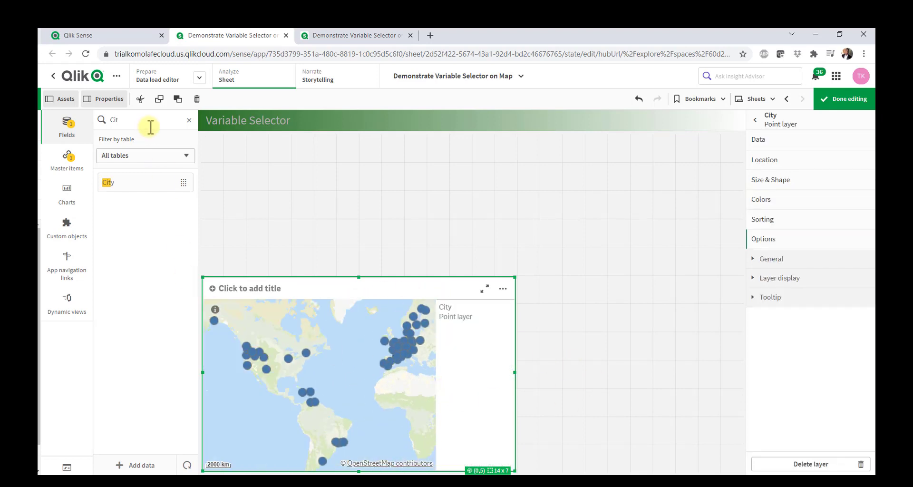
{"action": "left_click", "coordinate": [189, 120]}
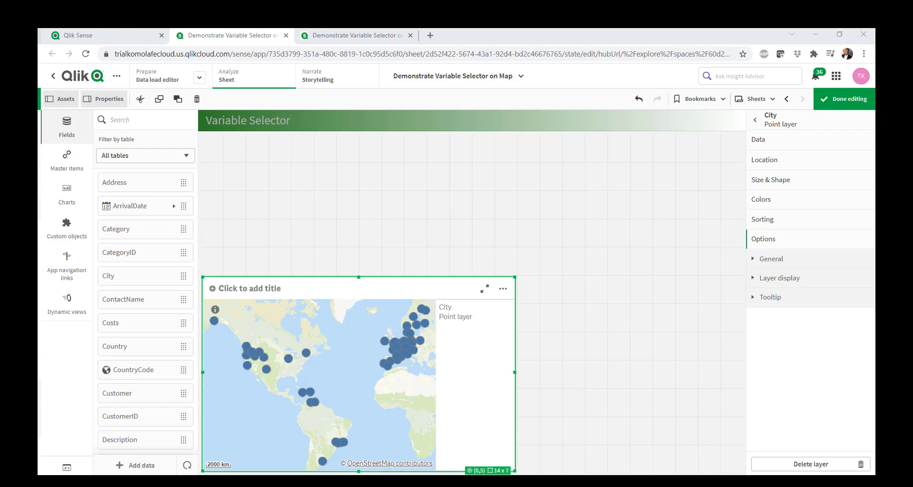
{"action": "mouse_move", "coordinate": [852, 184]}
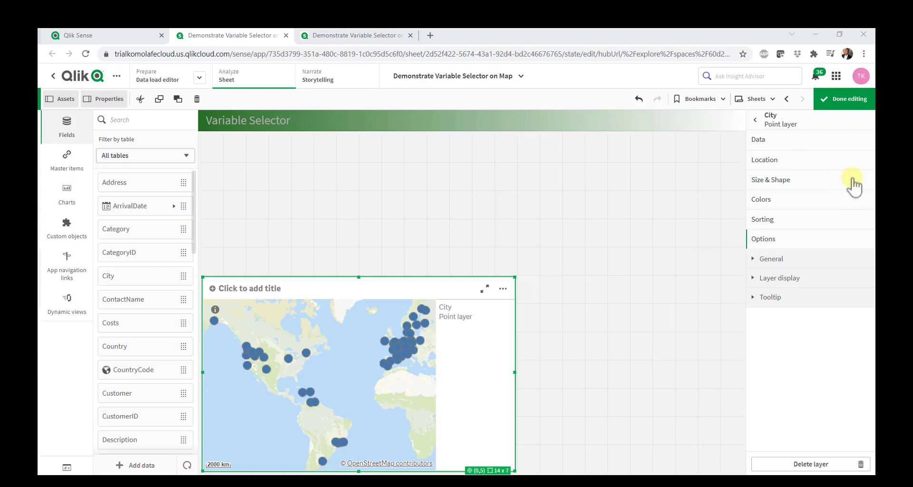
Set the City layer's Size by option to the Sales master measure.
{"action": "left_click", "coordinate": [771, 179]}
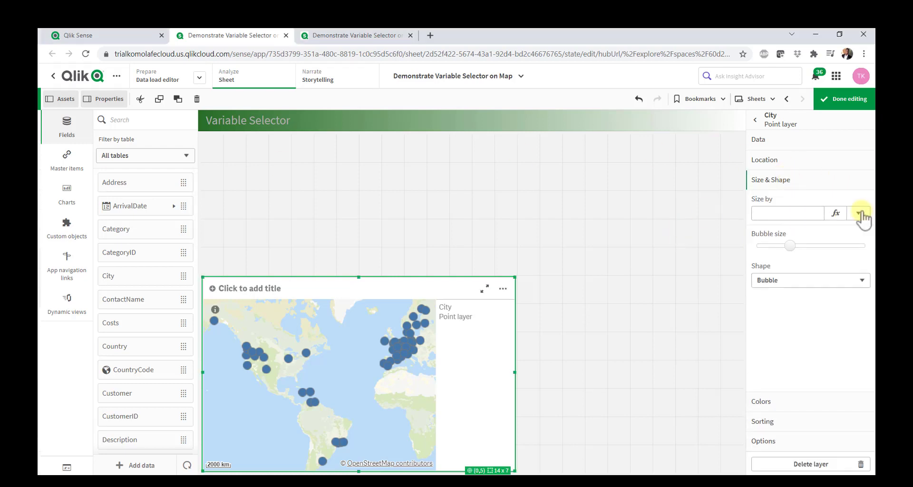
{"action": "left_click", "coordinate": [857, 213]}
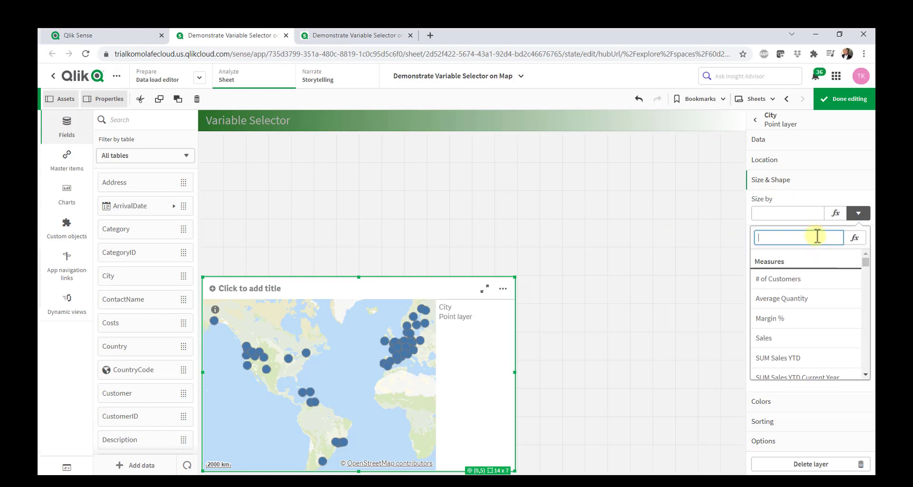
{"action": "left_click", "coordinate": [764, 337]}
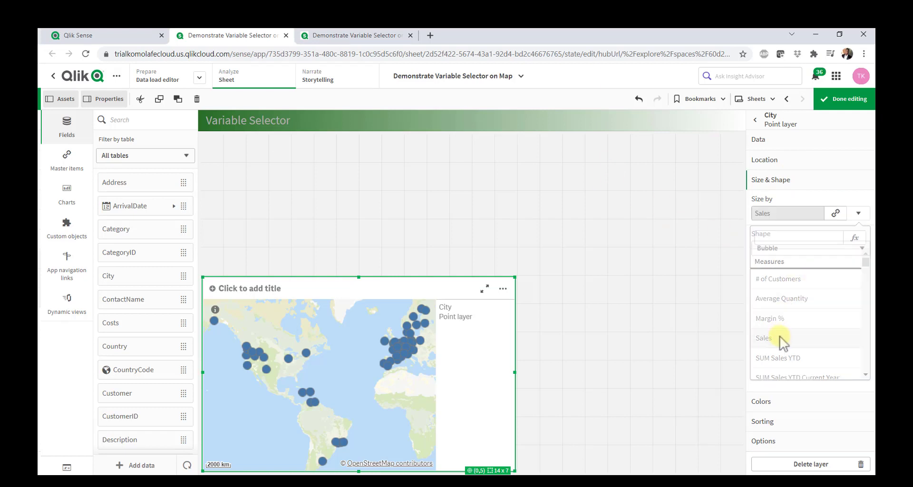
{"action": "left_click", "coordinate": [763, 338]}
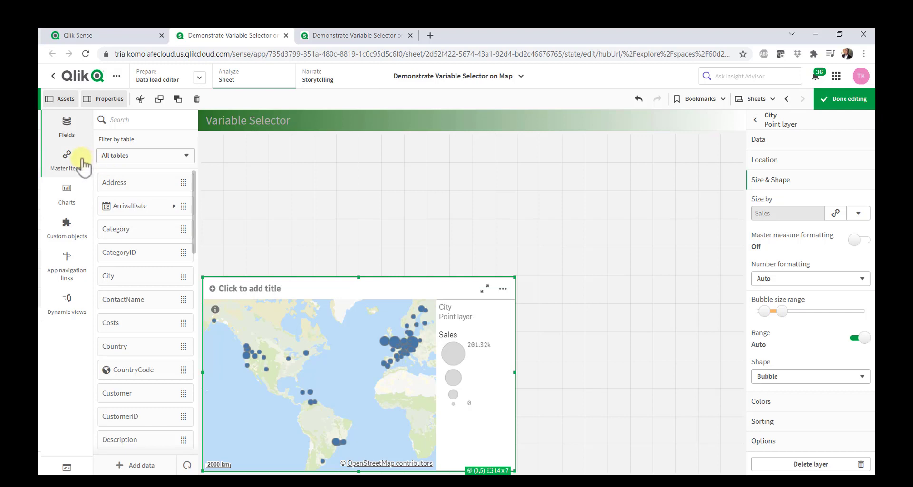
{"action": "left_click", "coordinate": [67, 159]}
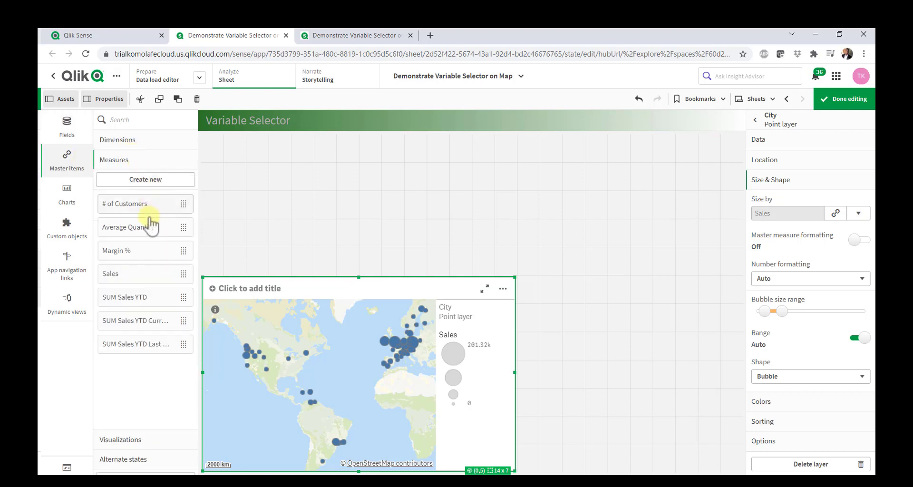
{"action": "left_click", "coordinate": [67, 127]}
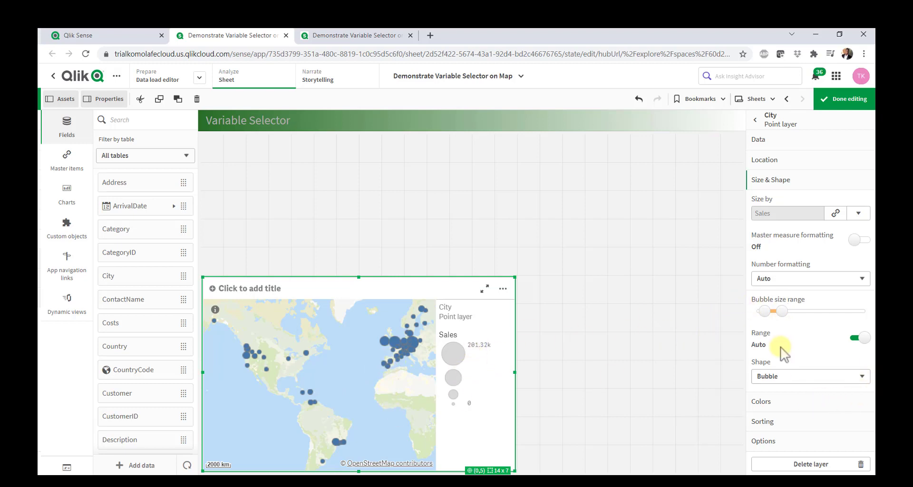
{"action": "mouse_move", "coordinate": [799, 381]}
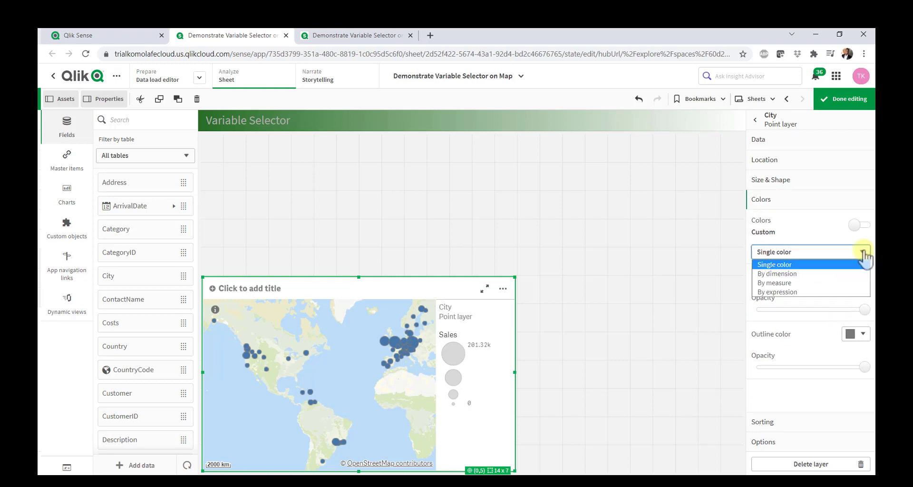
Colour city points by ShipperID with 100 colors, lower opacity, and pick a yellow outline.
{"action": "left_click", "coordinate": [780, 292]}
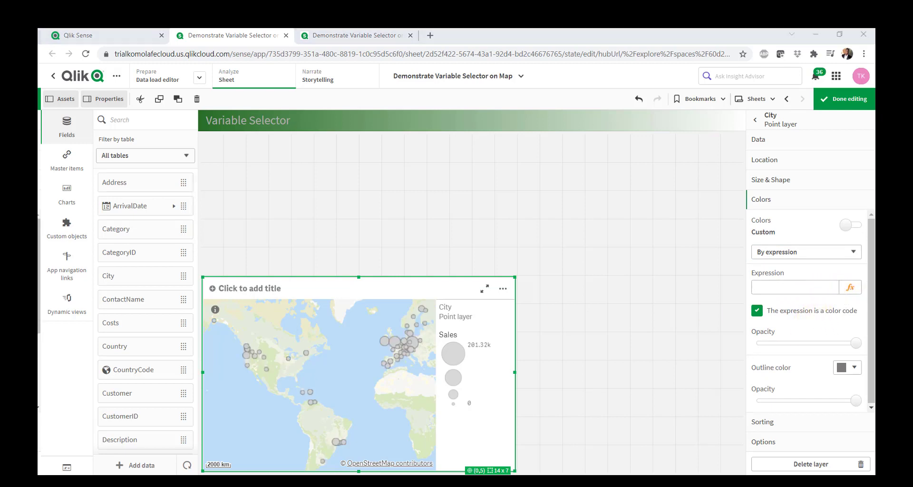
{"action": "left_click", "coordinate": [805, 252]}
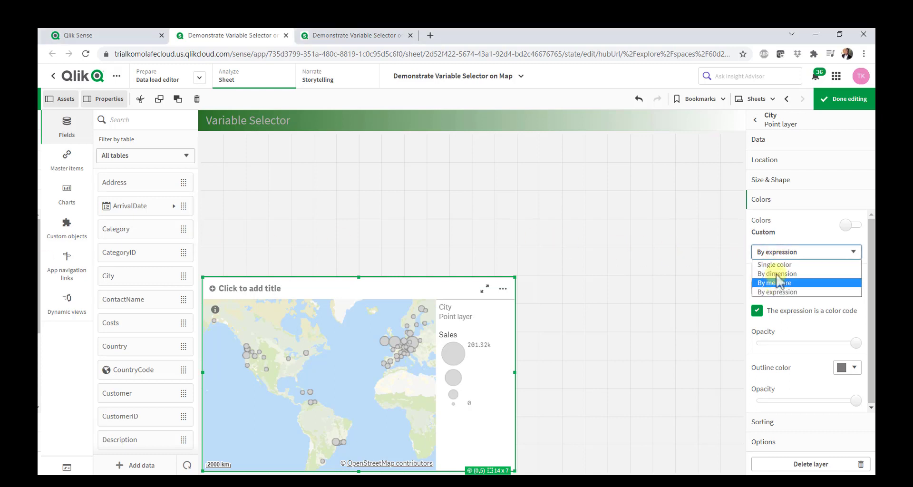
{"action": "left_click", "coordinate": [776, 273]}
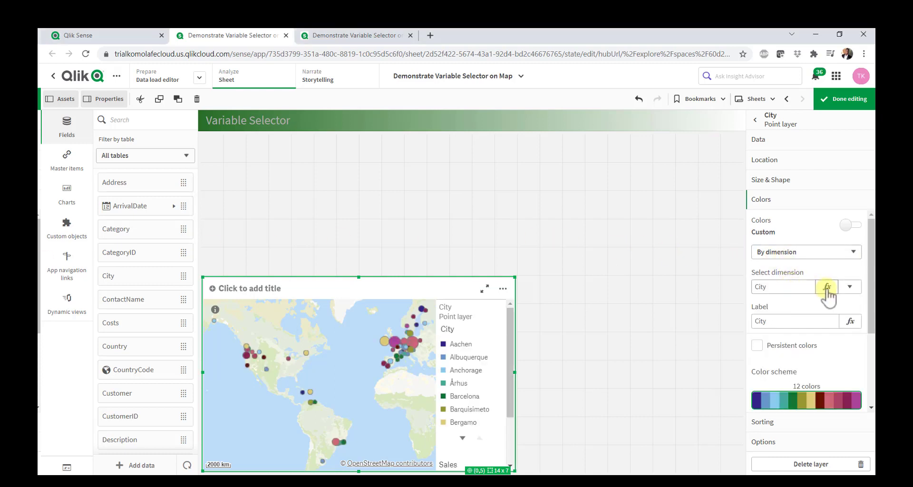
{"action": "type", "text": "ShipperID"}
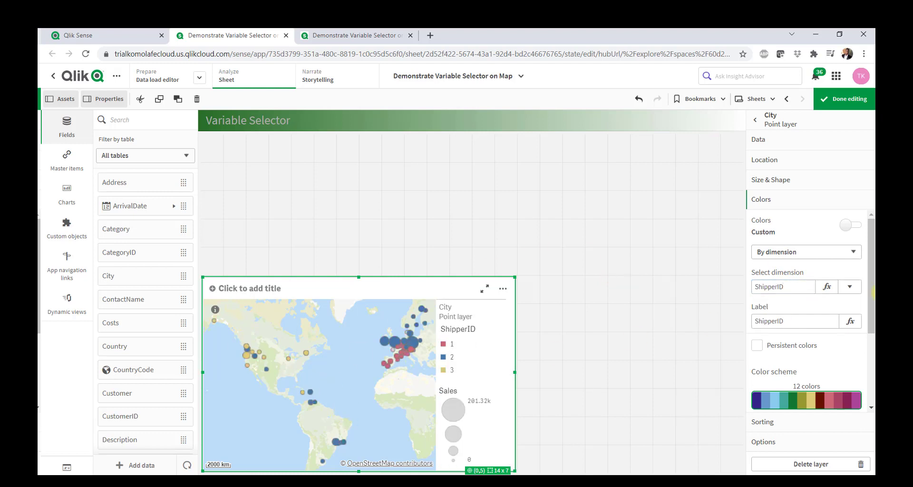
{"action": "scroll", "scroll_direction": "down", "scroll_amount": 3}
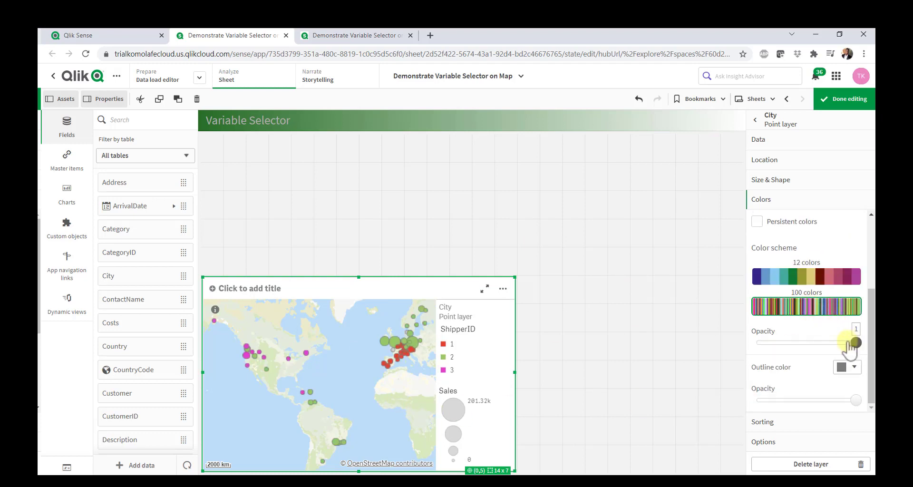
{"action": "left_click_drag", "start_coordinate": [851, 343], "coordinate": [802, 343]}
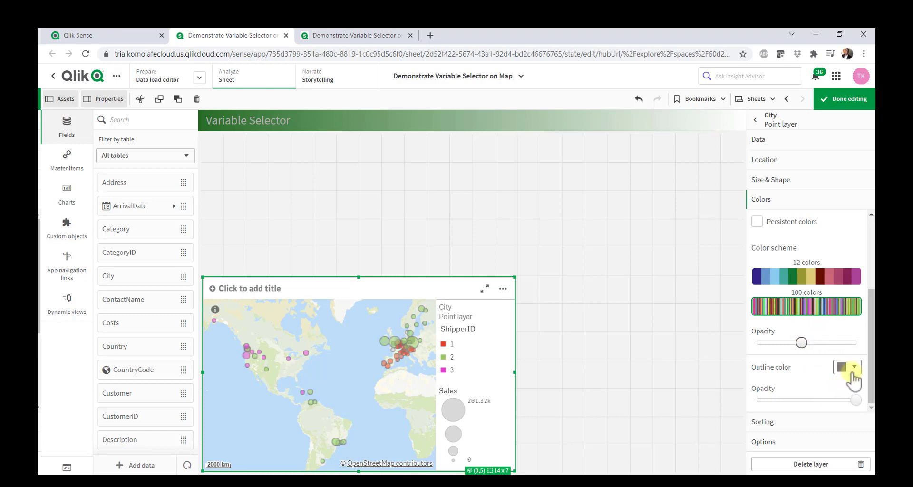
{"action": "left_click", "coordinate": [853, 368]}
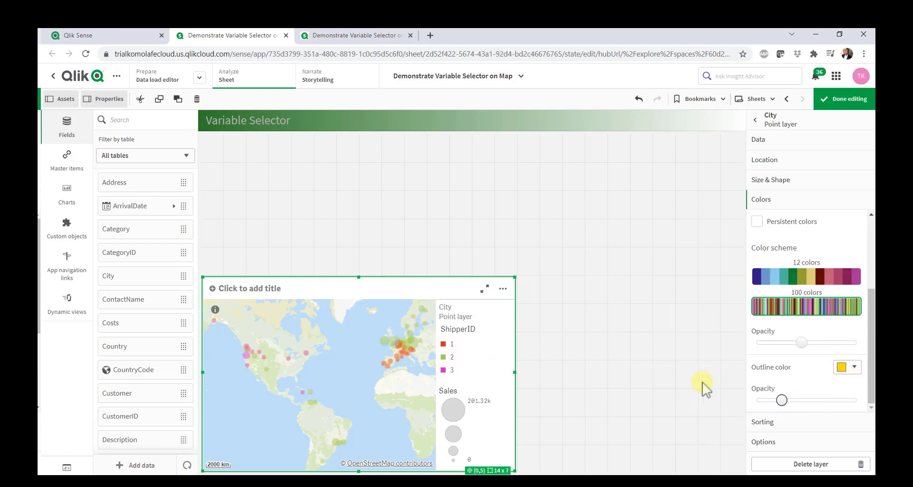
{"action": "mouse_move", "coordinate": [280, 332]}
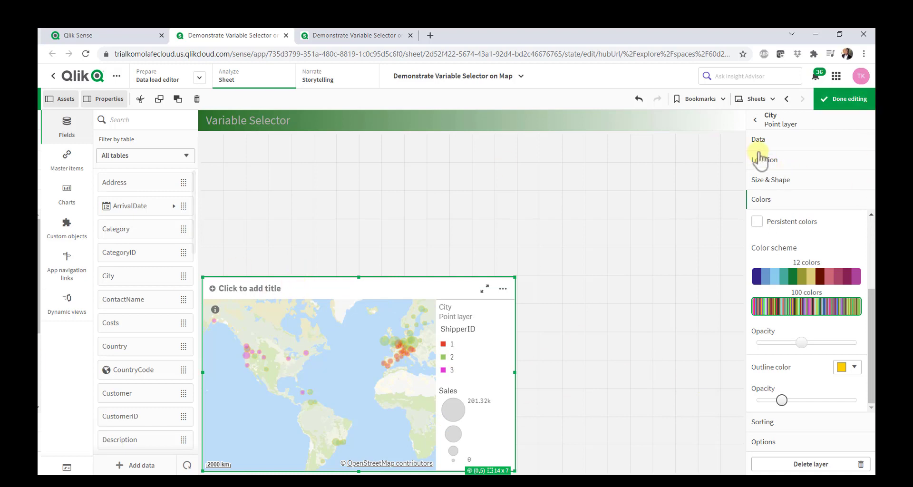
Replace the City dimension with the condition rank(sum(Sales)) <= $(vMaxRow).
{"action": "left_click", "coordinate": [759, 140]}
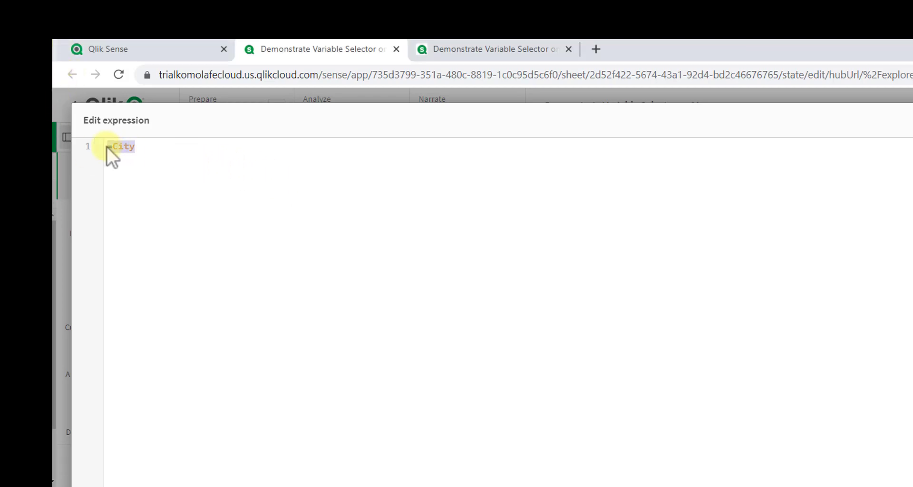
{"action": "double_click", "coordinate": [121, 146]}
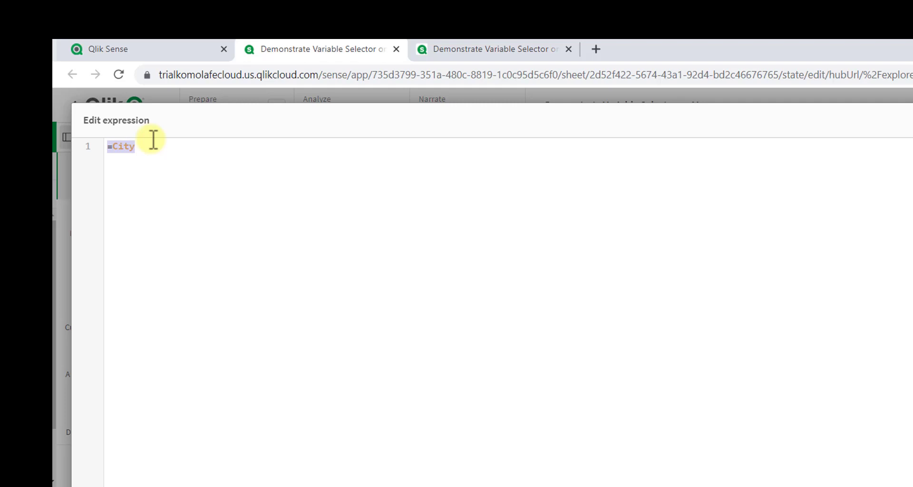
{"action": "type", "text": "Sum"}
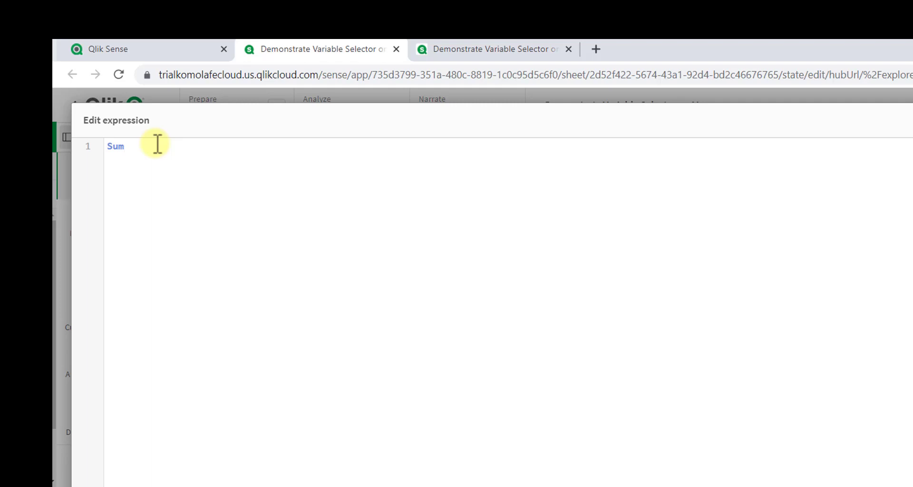
{"action": "left_click", "coordinate": [125, 146]}
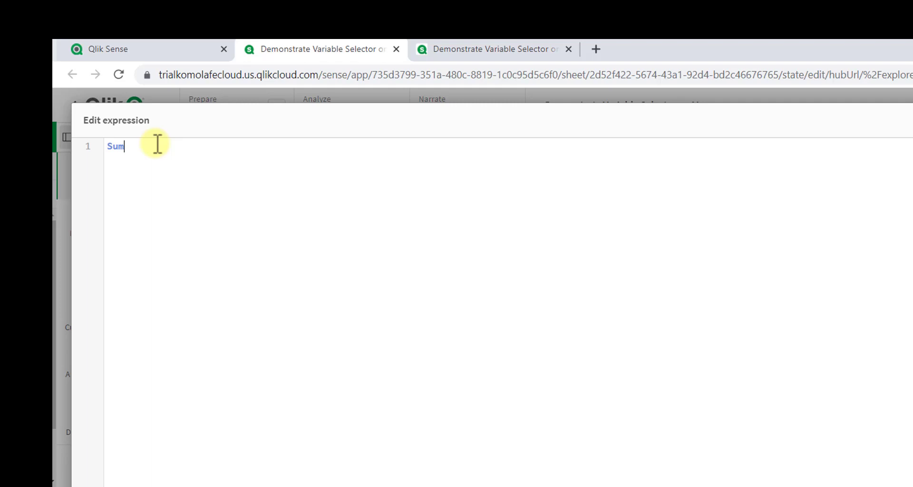
{"action": "type", "text": "ran("}
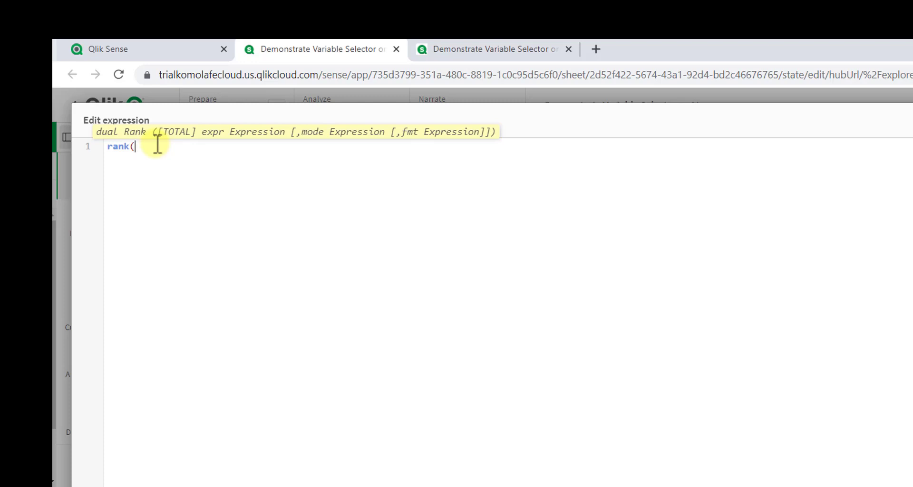
{"action": "type", "text": "sum(sal"}
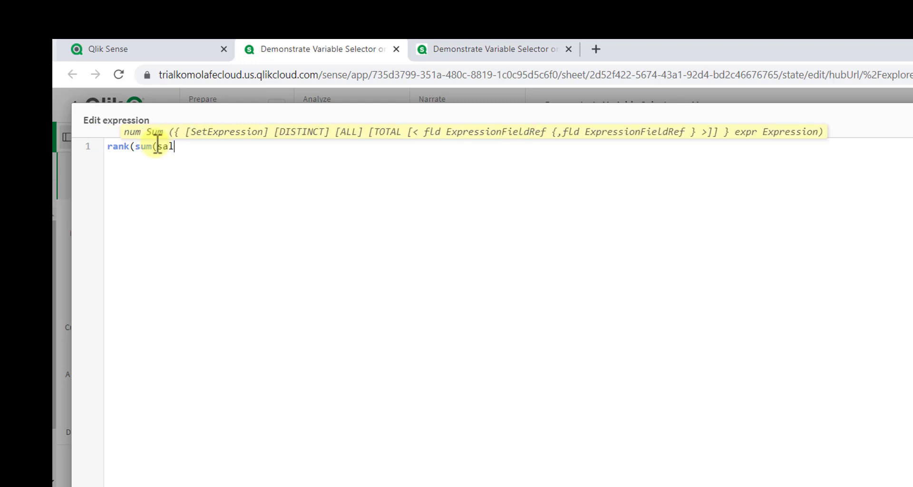
{"action": "type", "text": "es)"}
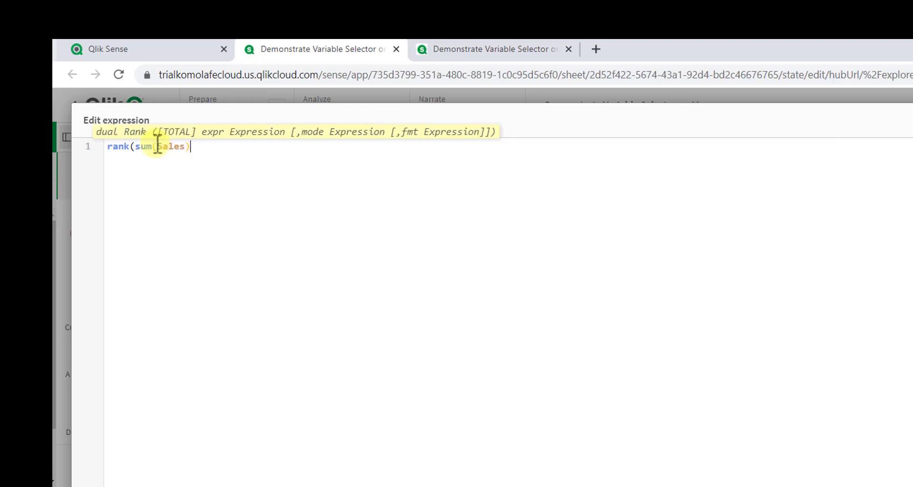
{"action": "type", "text": ")"}
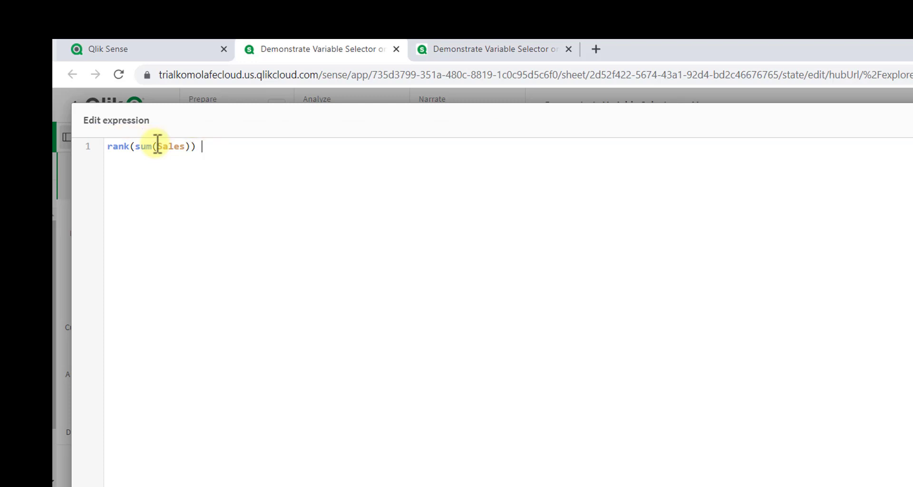
{"action": "type", "text": "<"}
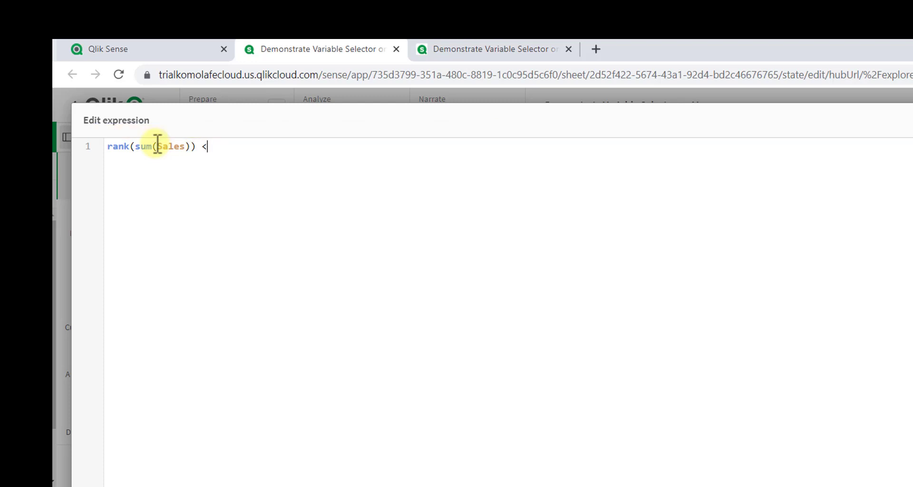
{"action": "type", "text": "="}
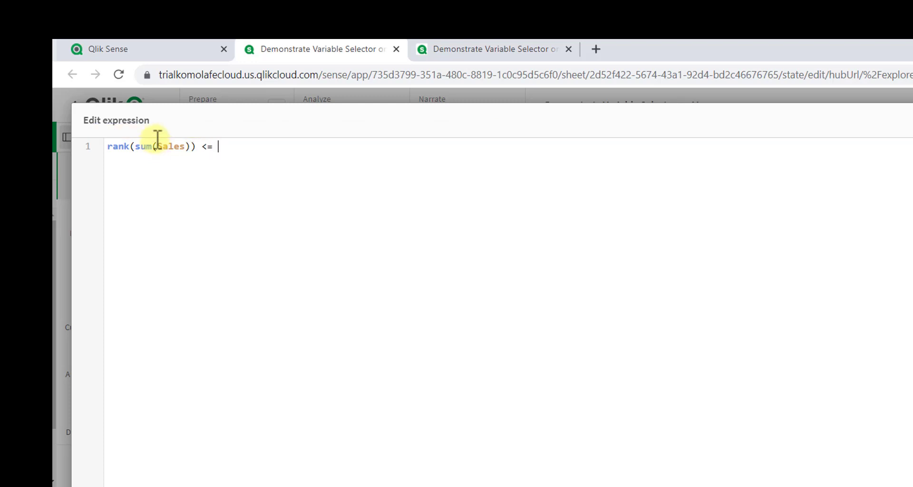
{"action": "type", "text": "$"}
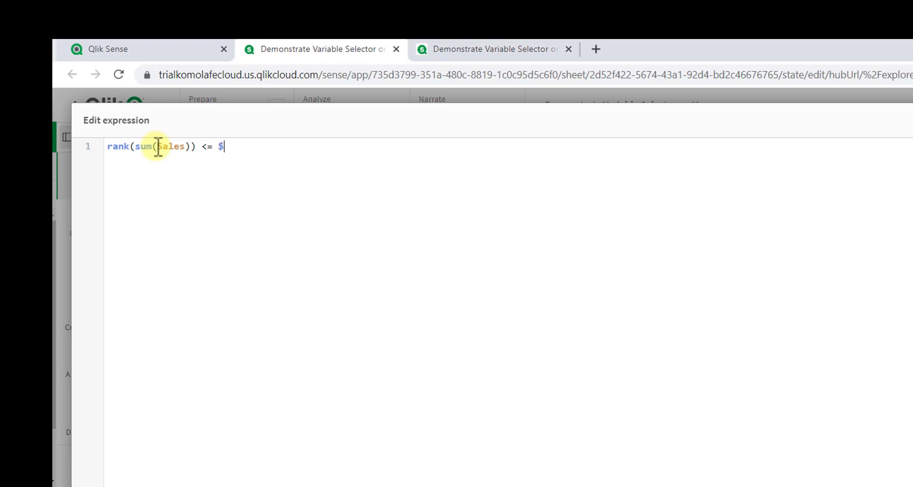
{"action": "type", "text": "(v"}
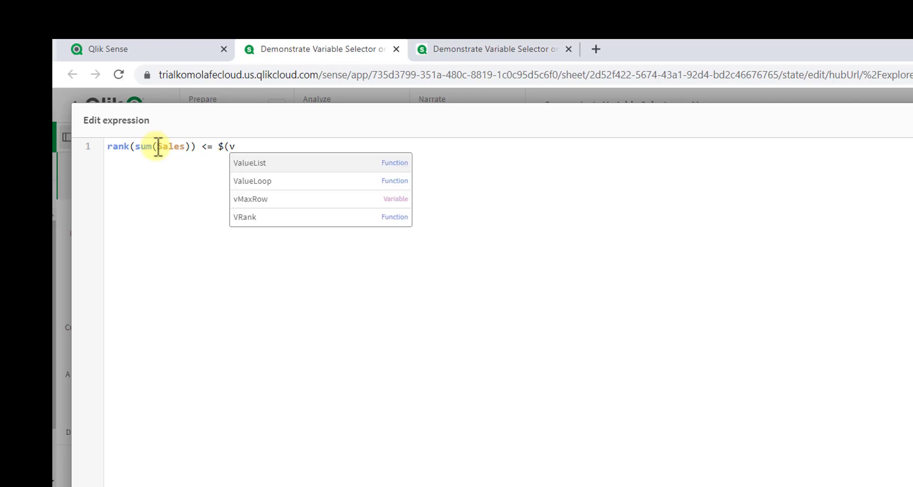
{"action": "type", "text": "Max"}
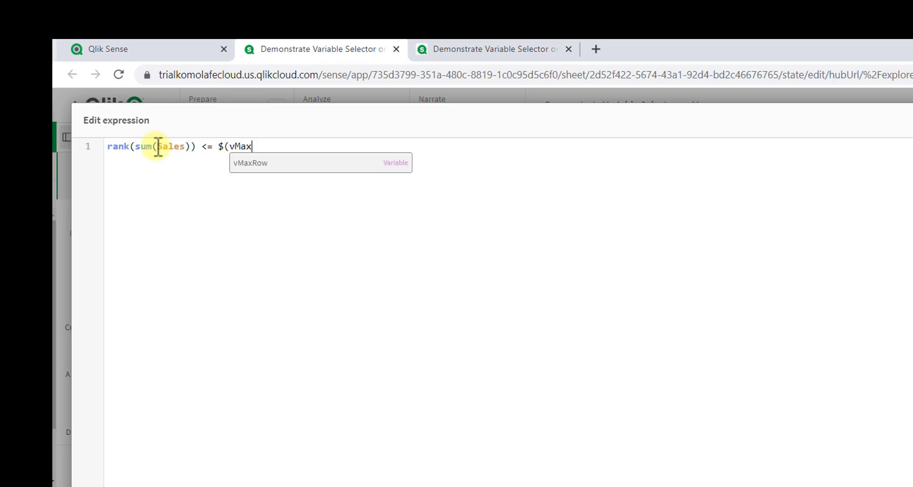
{"action": "left_click", "coordinate": [251, 162]}
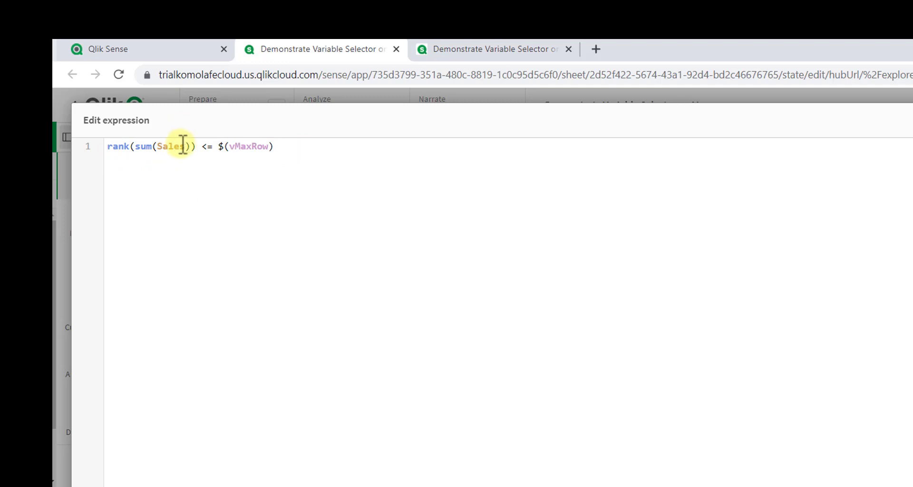
Wrap it as =aggr(if(rank(sum(Sales)) <= $(vMaxRow), City), City).
{"action": "type", "text": "if("}
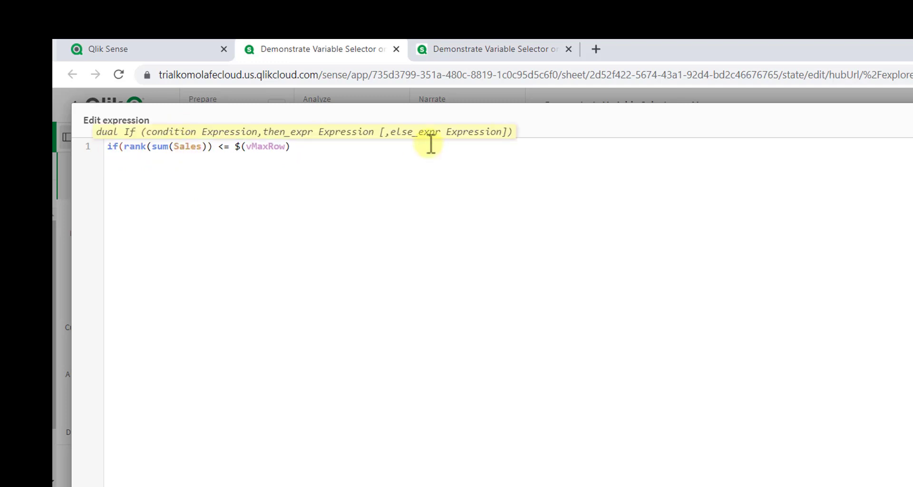
{"action": "type", "text": ","}
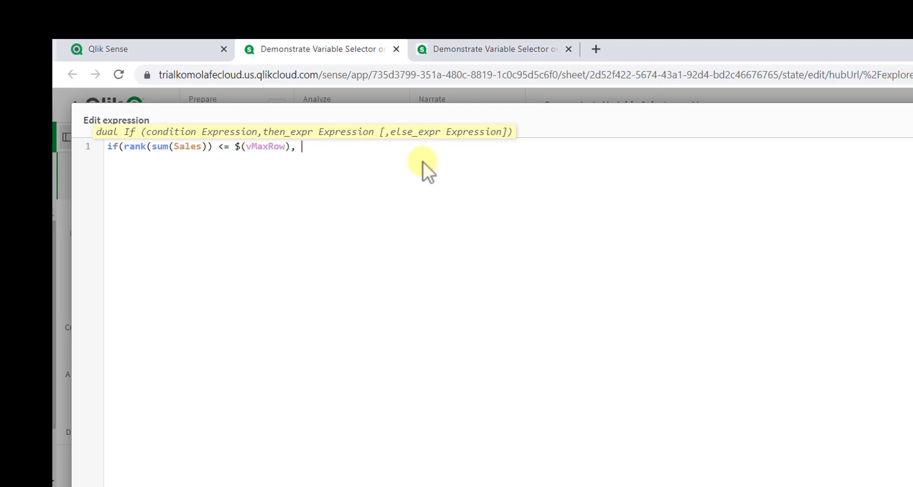
{"action": "type", "text": "City"}
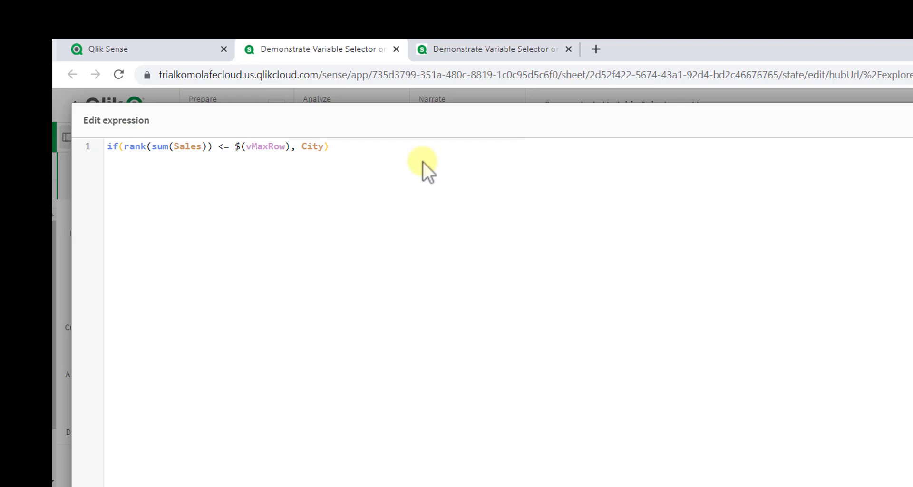
{"action": "mouse_move", "coordinate": [241, 189]}
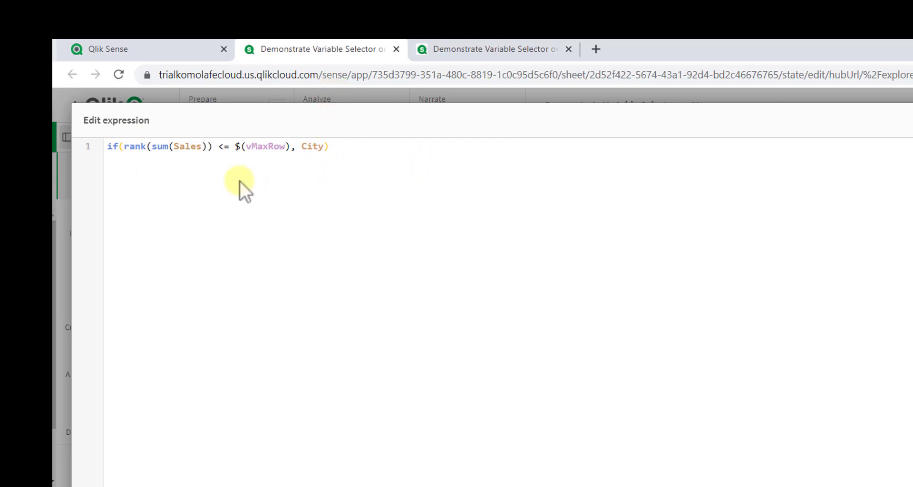
{"action": "left_click", "coordinate": [140, 146]}
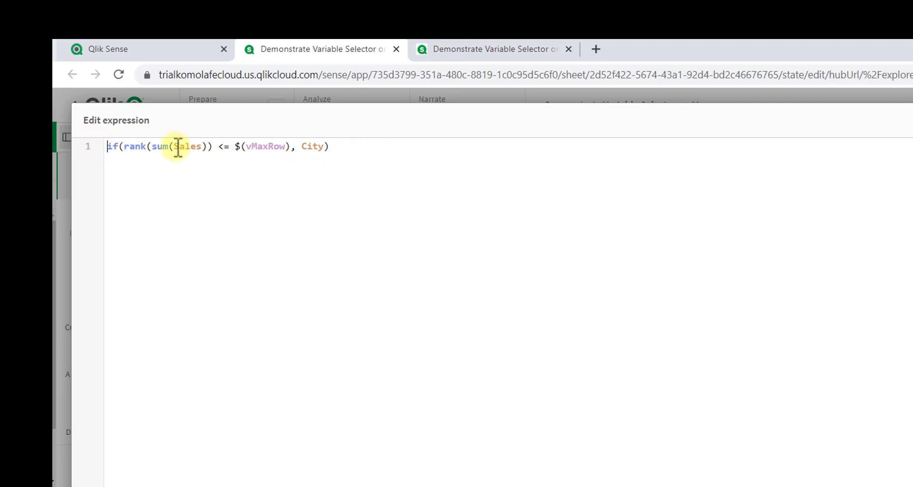
{"action": "left_click", "coordinate": [332, 146]}
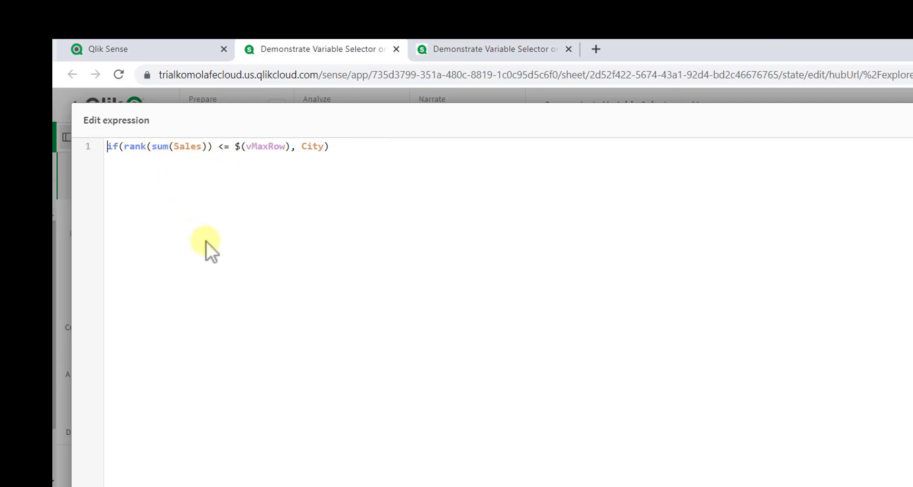
{"action": "type", "text": "=aggr("}
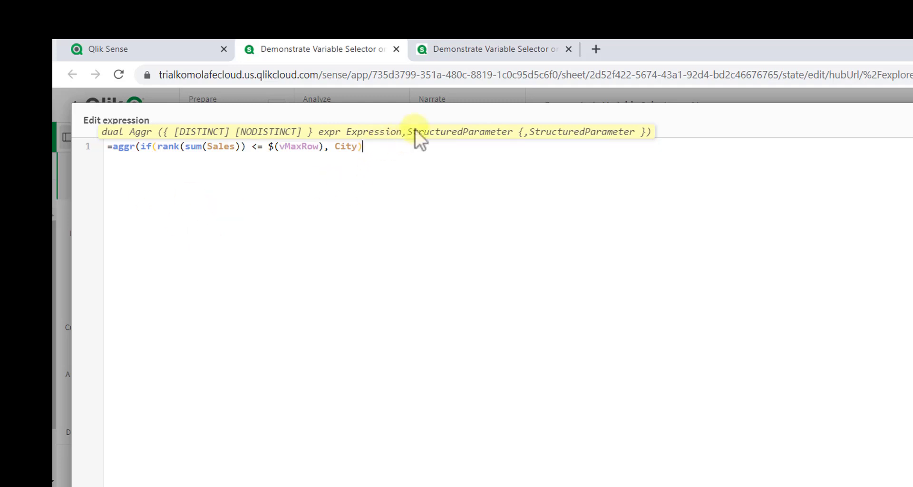
{"action": "type", "text": ", City"}
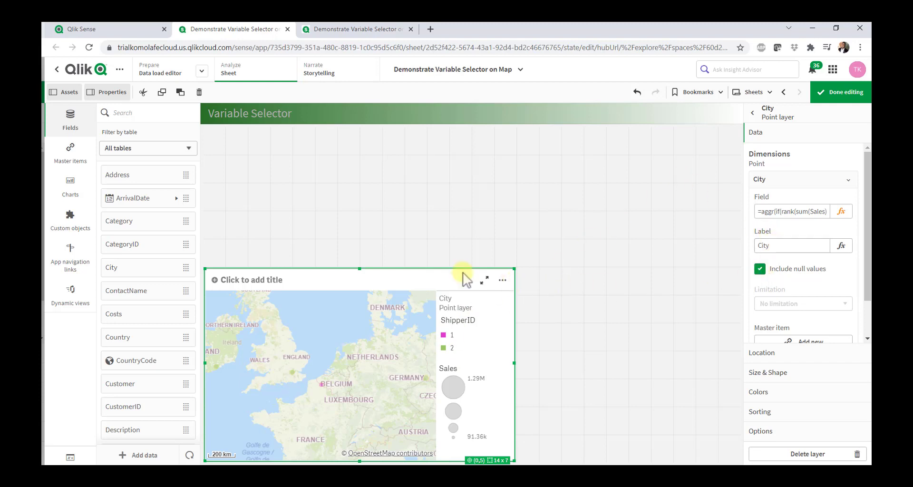
{"action": "mouse_move", "coordinate": [77, 390]}
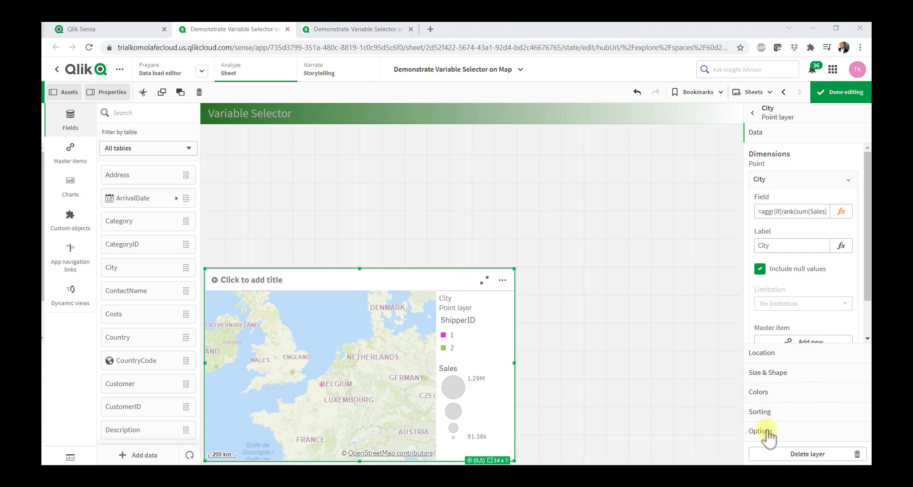
Set the City layer's Show legend option to None.
{"action": "left_click", "coordinate": [760, 430]}
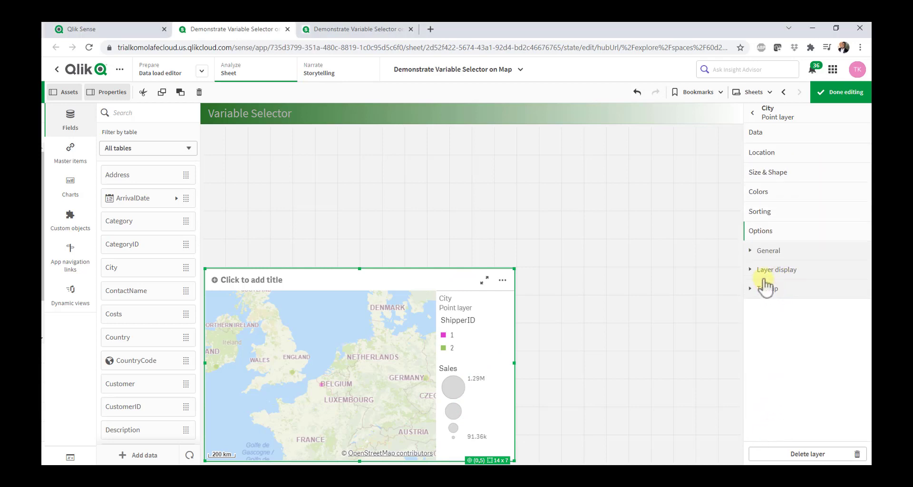
{"action": "left_click", "coordinate": [768, 250]}
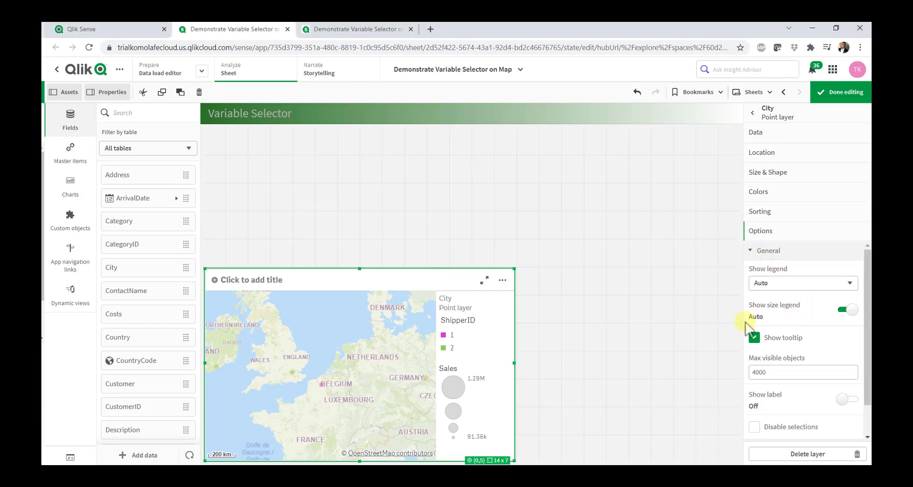
{"action": "left_click", "coordinate": [802, 283]}
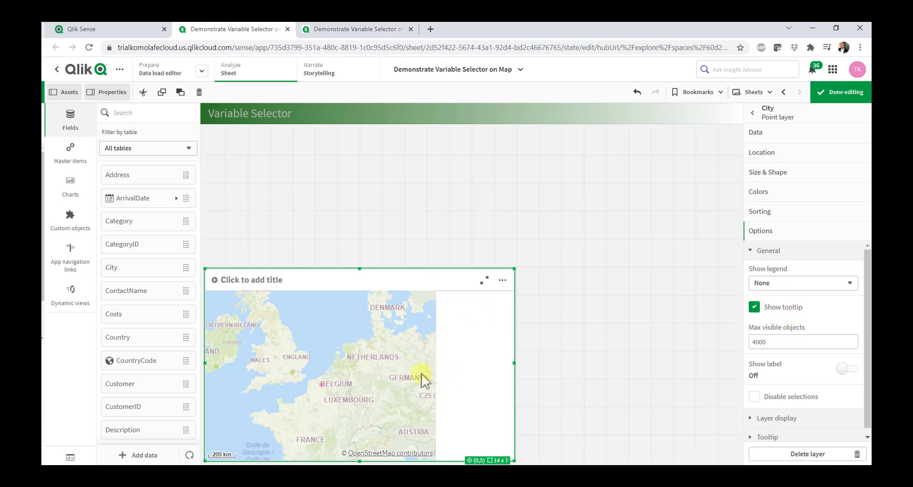
{"action": "left_click", "coordinate": [755, 117]}
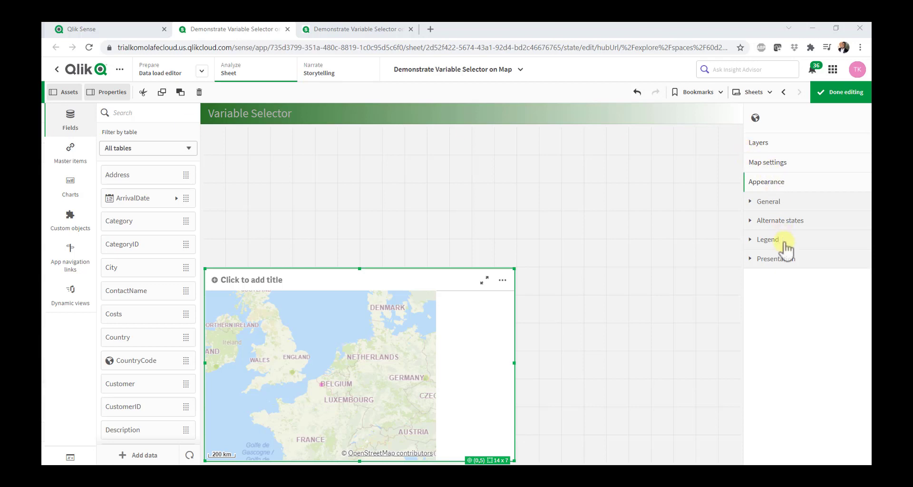
Reopen the map's properties and expand Appearance > General to show the title fields.
{"action": "left_click", "coordinate": [758, 143]}
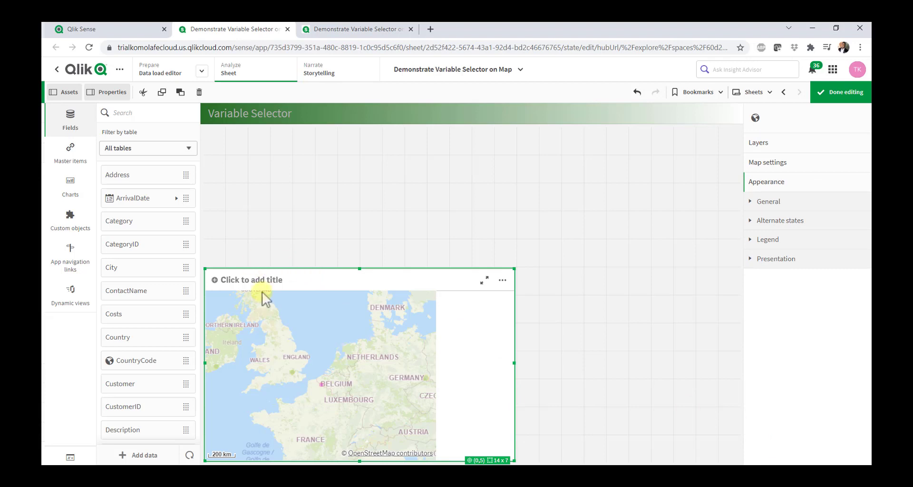
{"action": "mouse_move", "coordinate": [769, 279]}
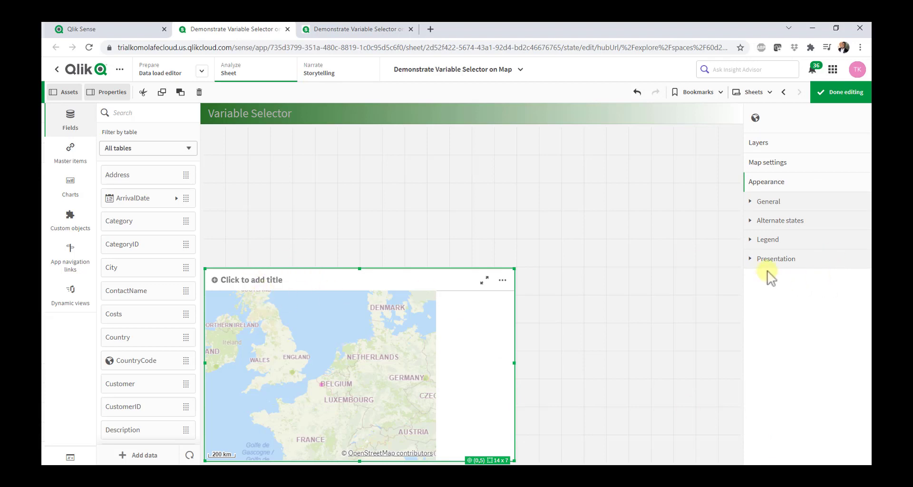
{"action": "mouse_move", "coordinate": [776, 262]}
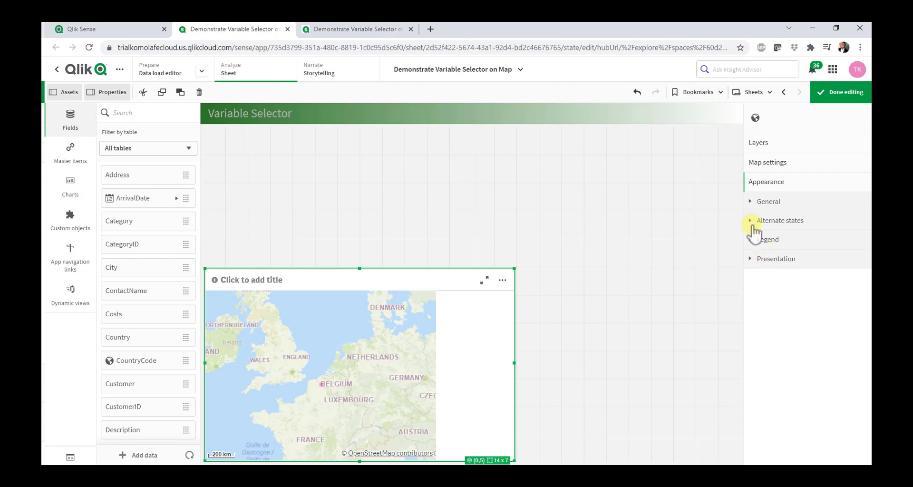
{"action": "left_click", "coordinate": [768, 201]}
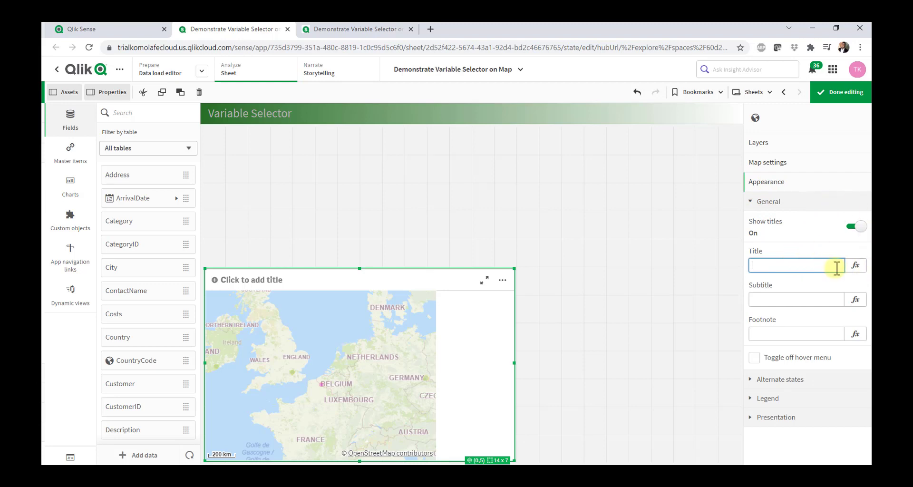
Write a map title expression combining 'Top', vMaxRow and ' cities by Revenue', and apply it.
{"action": "left_click", "coordinate": [855, 266]}
{"action": "type", "text": "= '"}
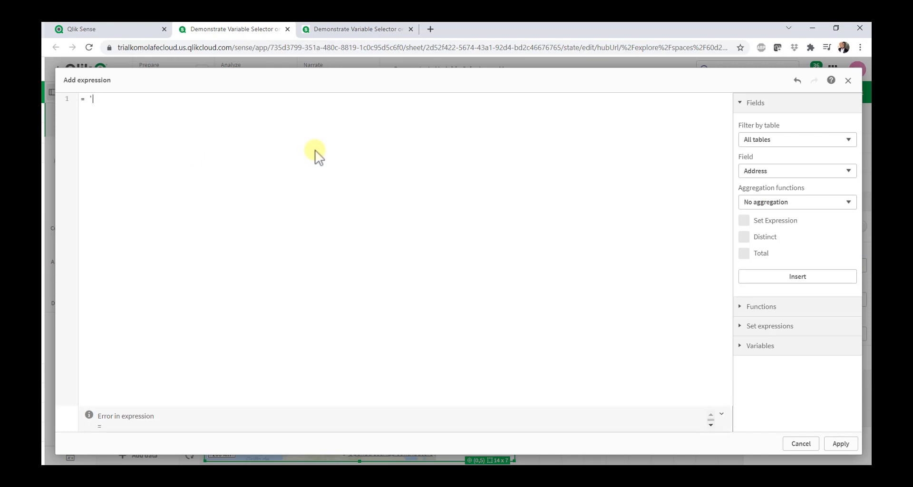
{"action": "type", "text": "Top '"}
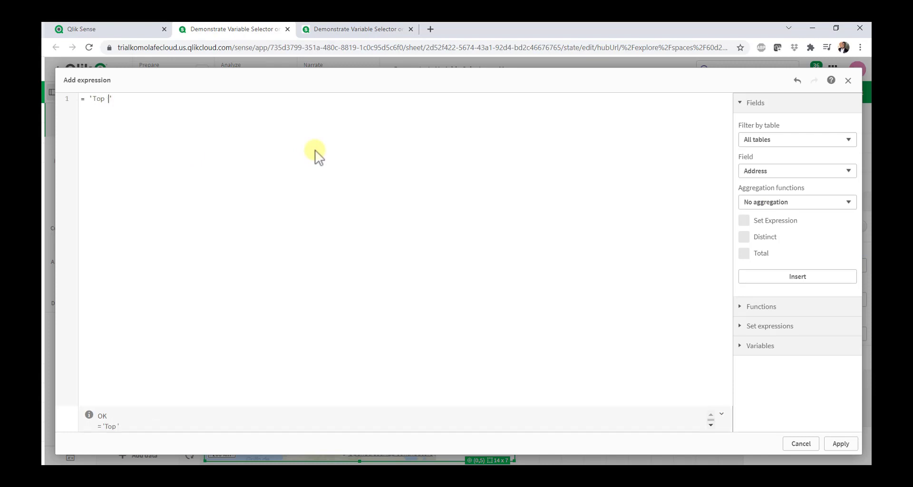
{"action": "mouse_move", "coordinate": [319, 164]}
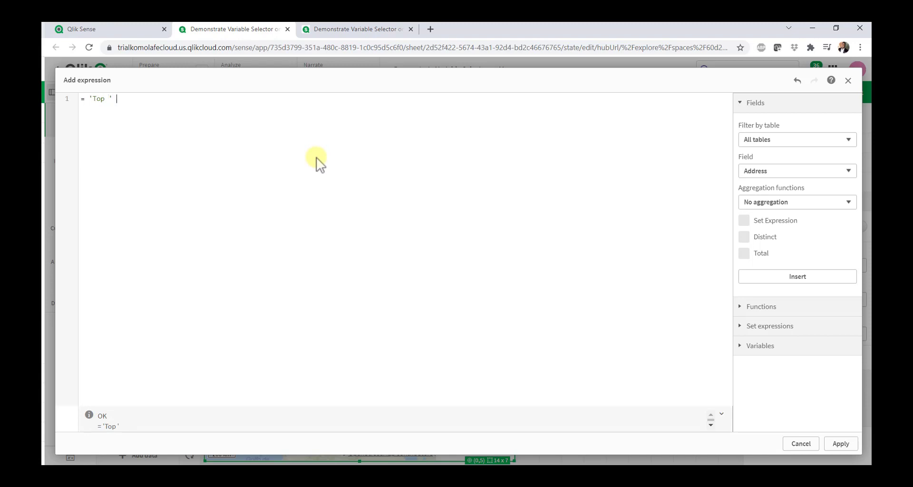
{"action": "type", "text": "& v(M"}
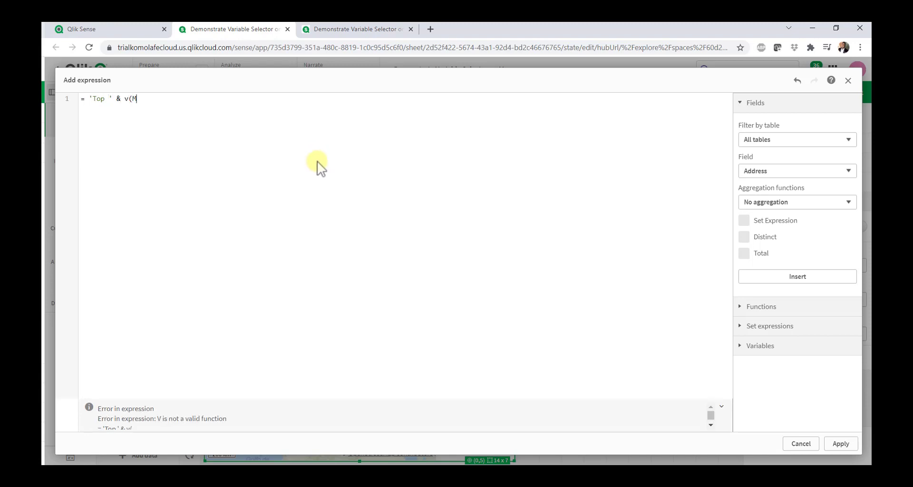
{"action": "type", "text": "axRow)"}
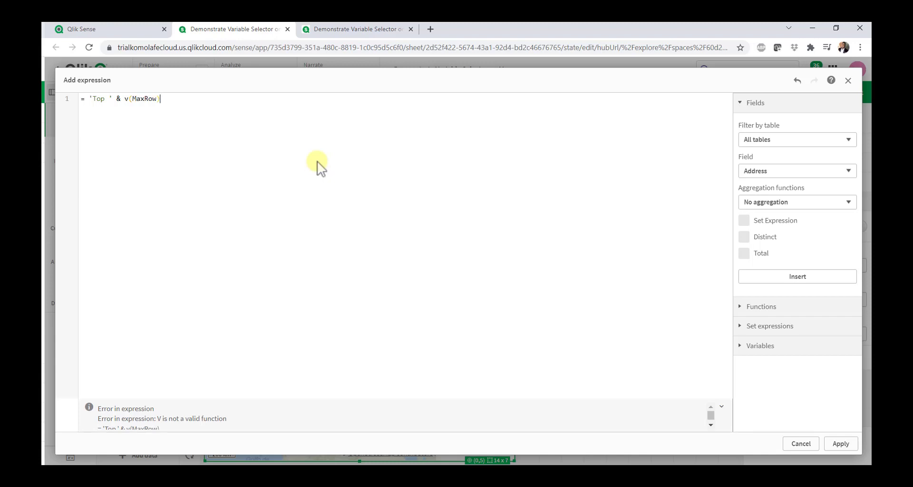
{"action": "type", "text": ")"}
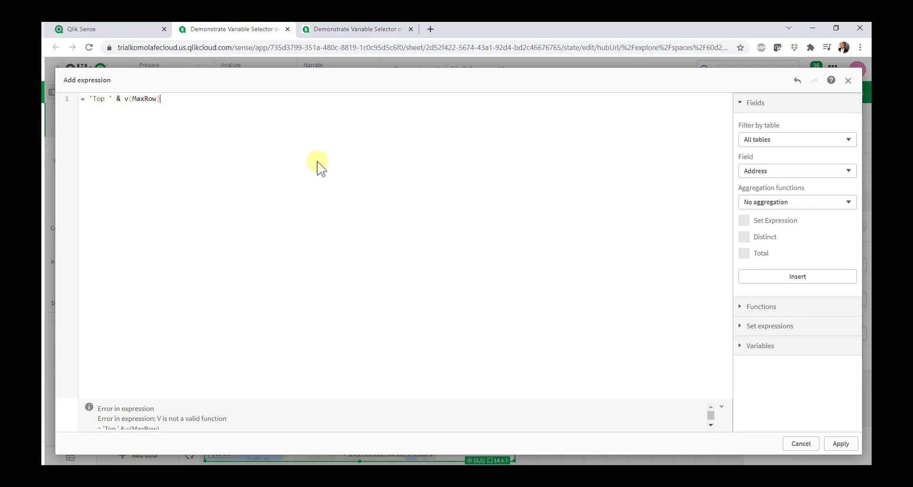
{"action": "type", "text": "v"}
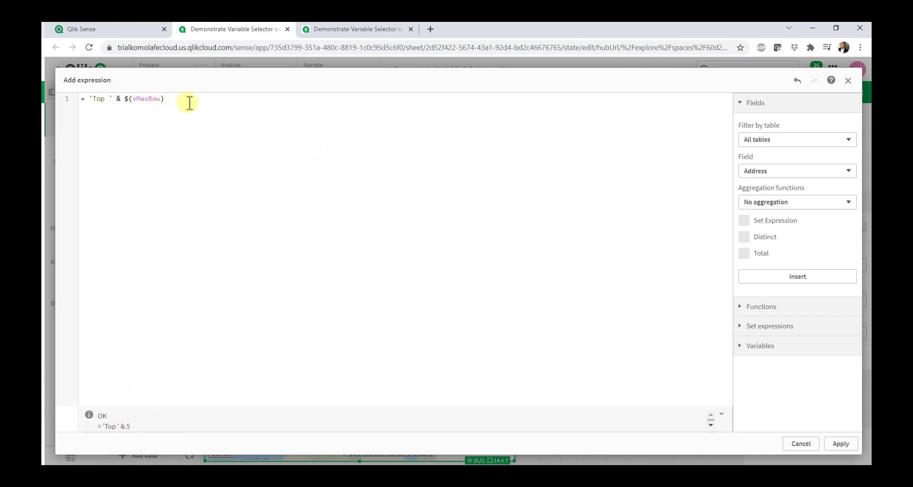
{"action": "type", "text": "'cities"}
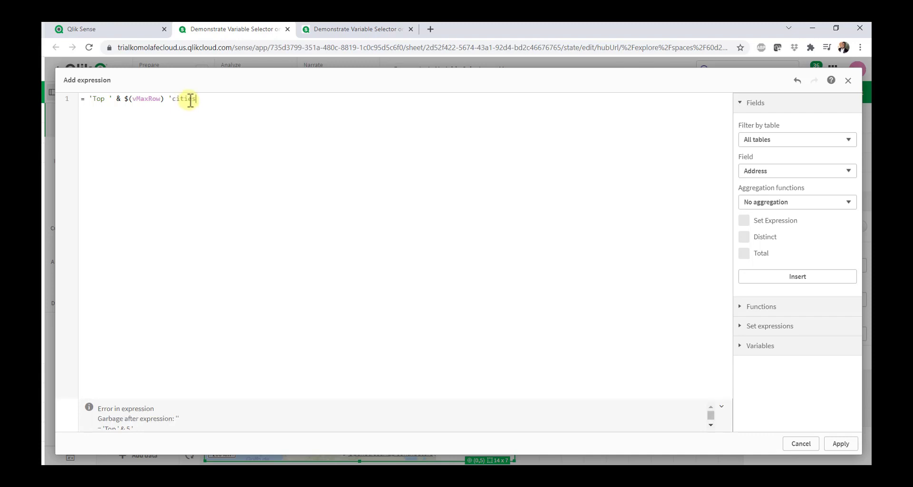
{"action": "type", "text": "by RE"}
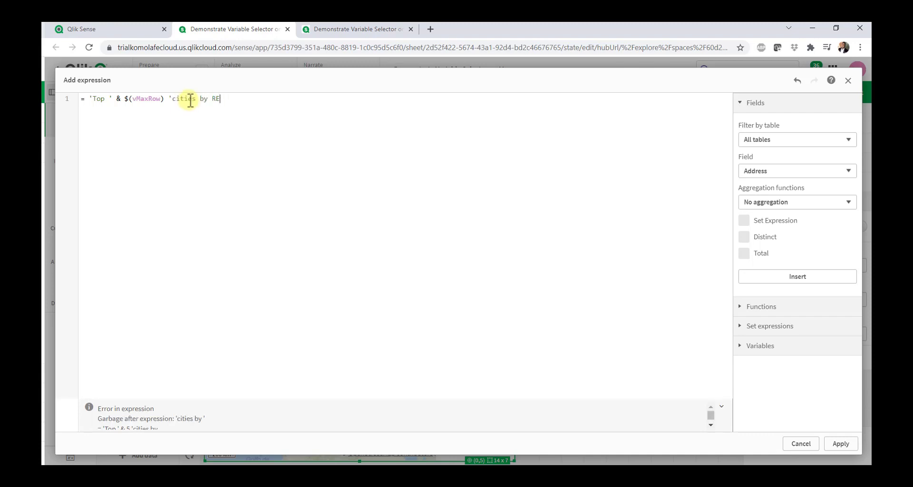
{"action": "type", "text": "venue"}
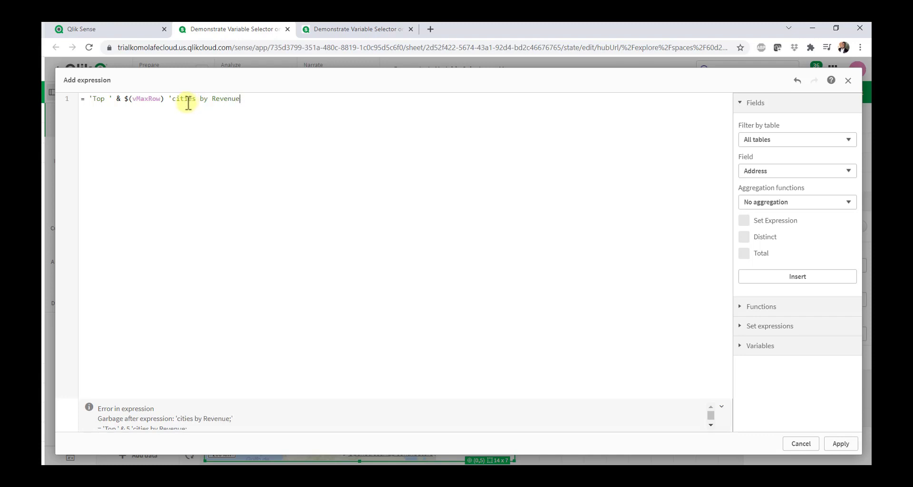
{"action": "type", "text": "'"}
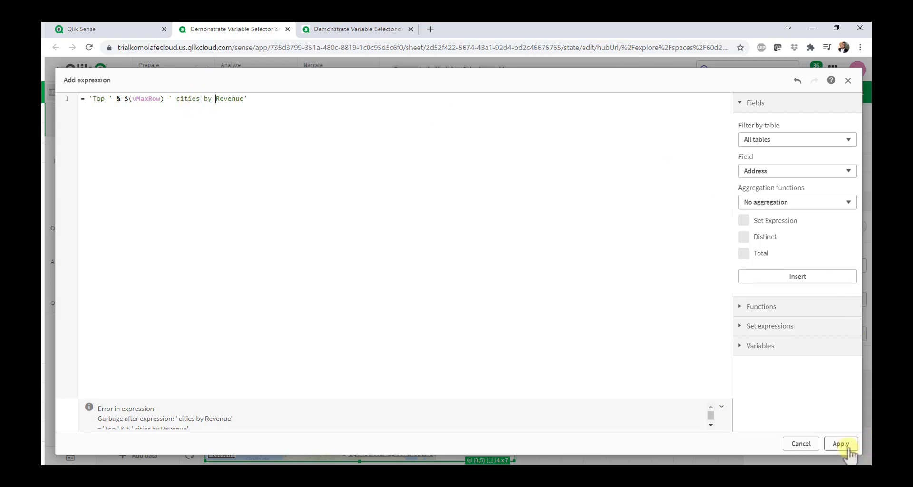
{"action": "left_click", "coordinate": [840, 443]}
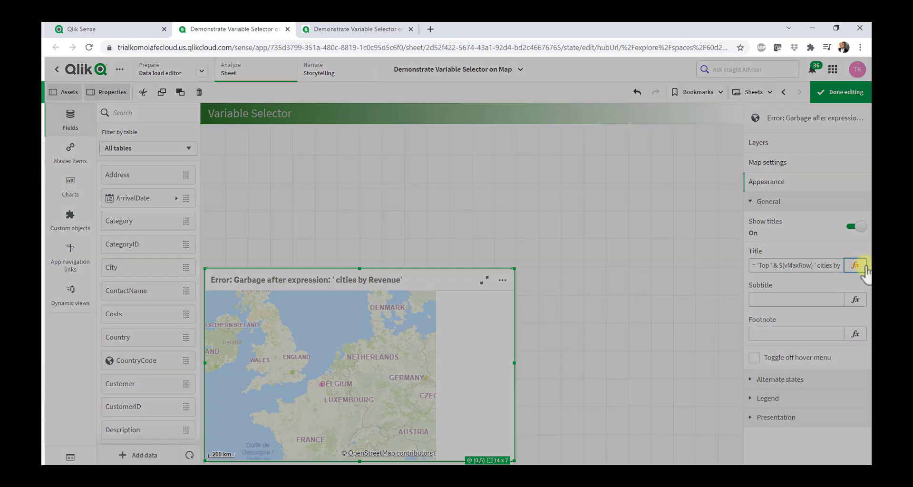
Add the missing & before ' cities by Revenue' and reapply the title expression.
{"action": "left_click", "coordinate": [855, 265]}
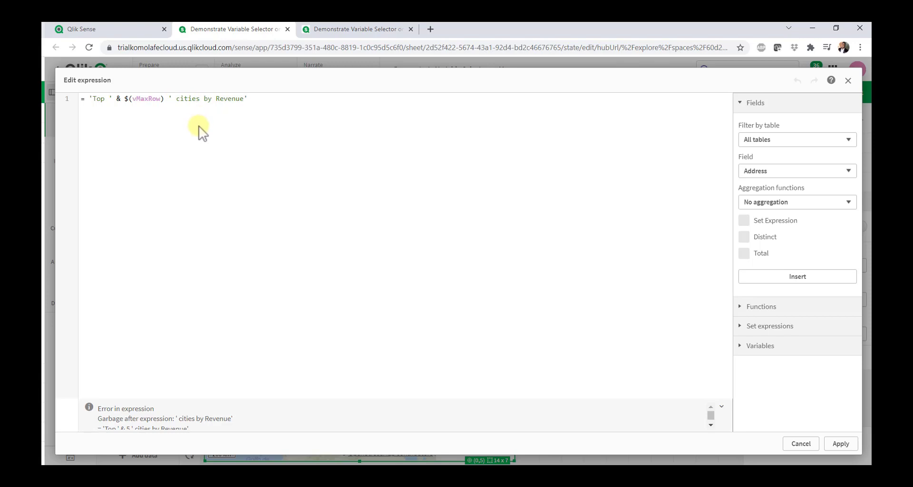
{"action": "type", "text": "&"}
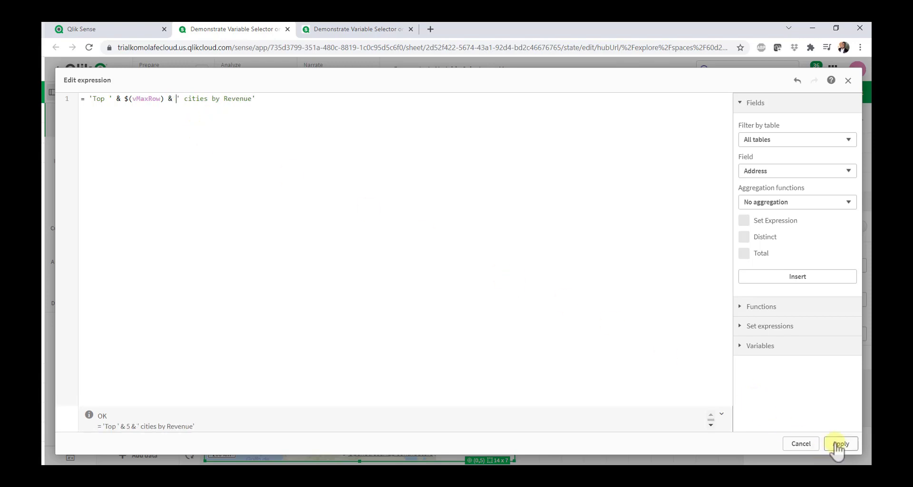
{"action": "left_click", "coordinate": [840, 444]}
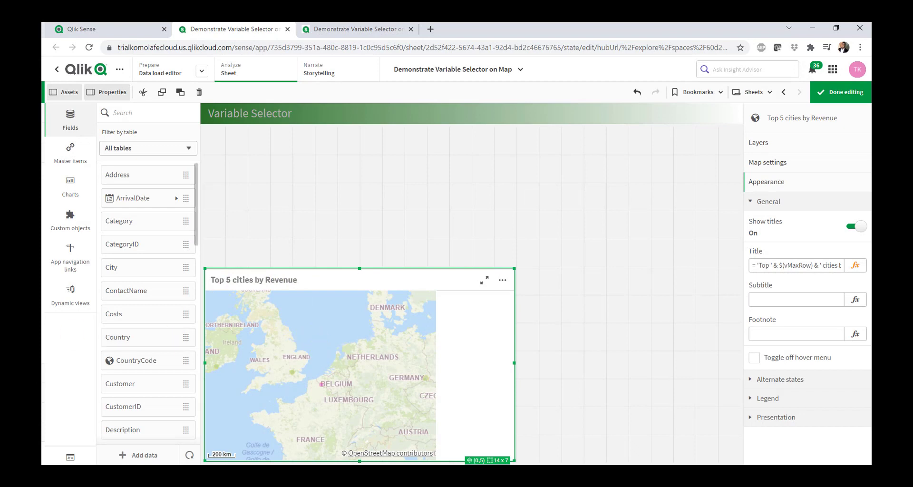
View the finished sheet, resume editing, and show the Custom objects bundles.
{"action": "left_click", "coordinate": [840, 92]}
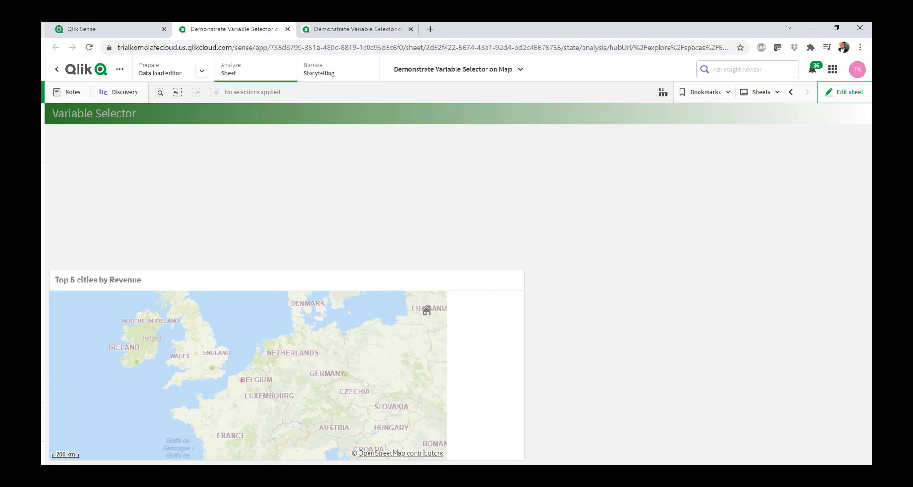
{"action": "left_click", "coordinate": [845, 92]}
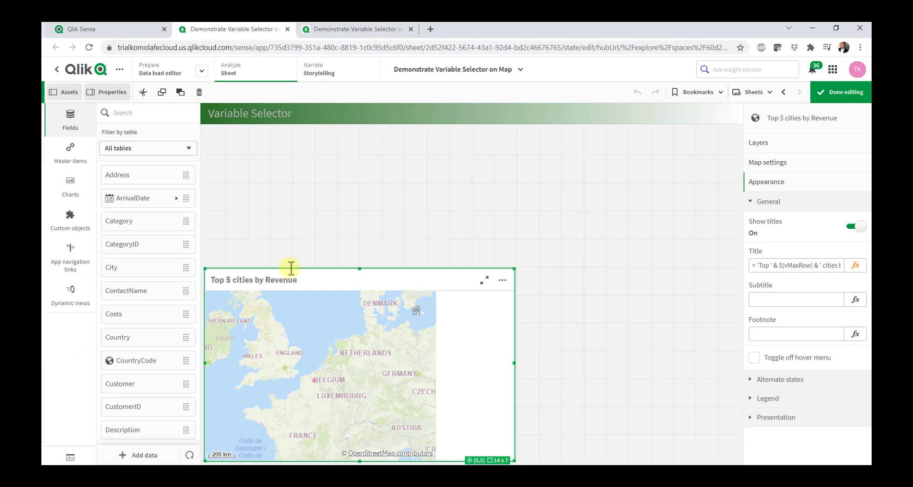
{"action": "left_click", "coordinate": [70, 218]}
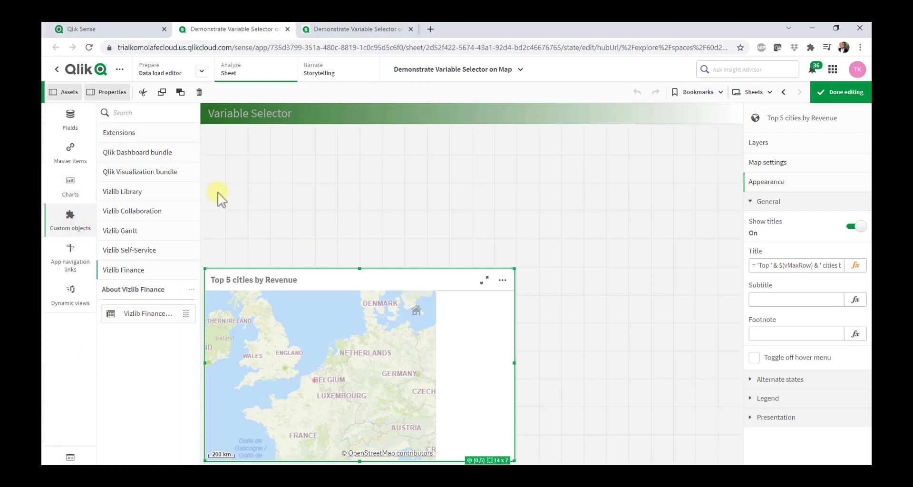
Place a Qlik Dashboard Variable input at the sheet's top right and open its title editor.
{"action": "left_click", "coordinate": [137, 152]}
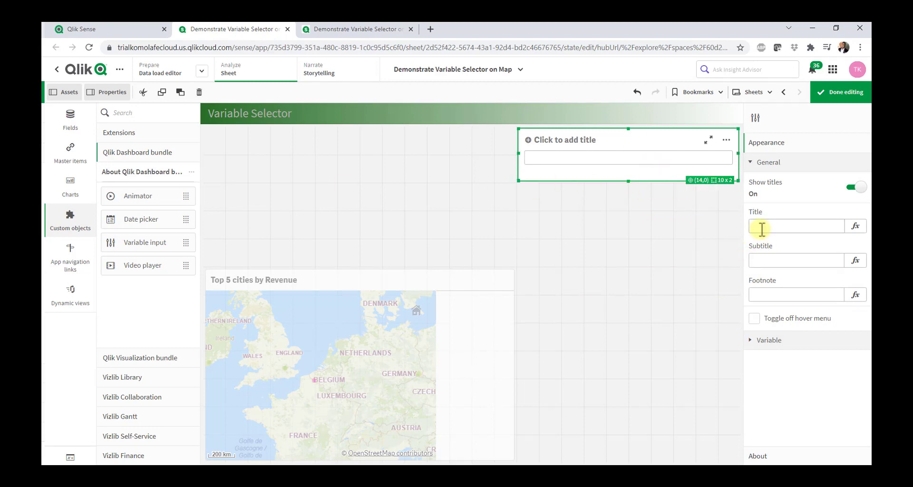
{"action": "left_click", "coordinate": [855, 226]}
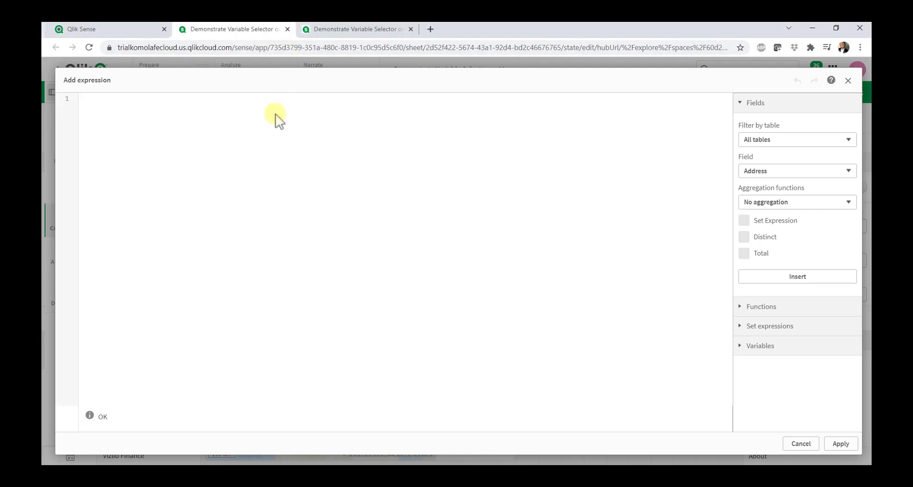
Set the title expression 'Variable slider for N = ' & $(vMaxRow) and apply it.
{"action": "type", "text": "'Variable"}
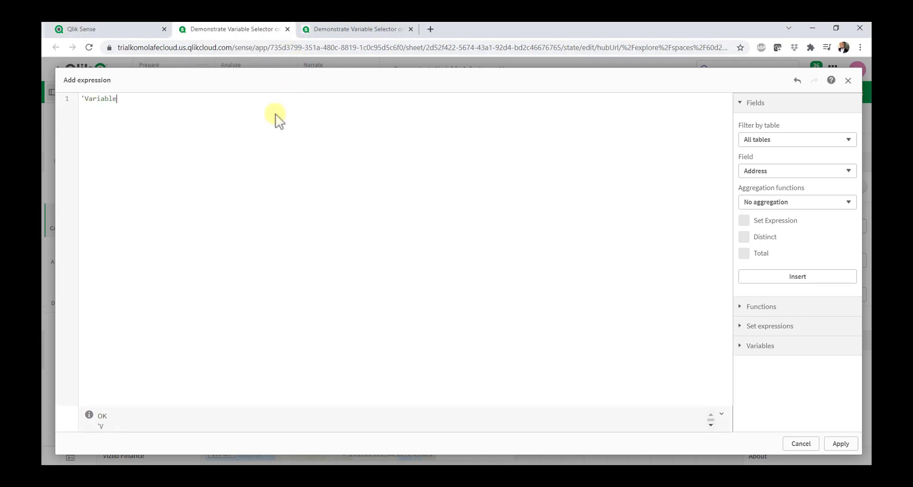
{"action": "type", "text": "slider"}
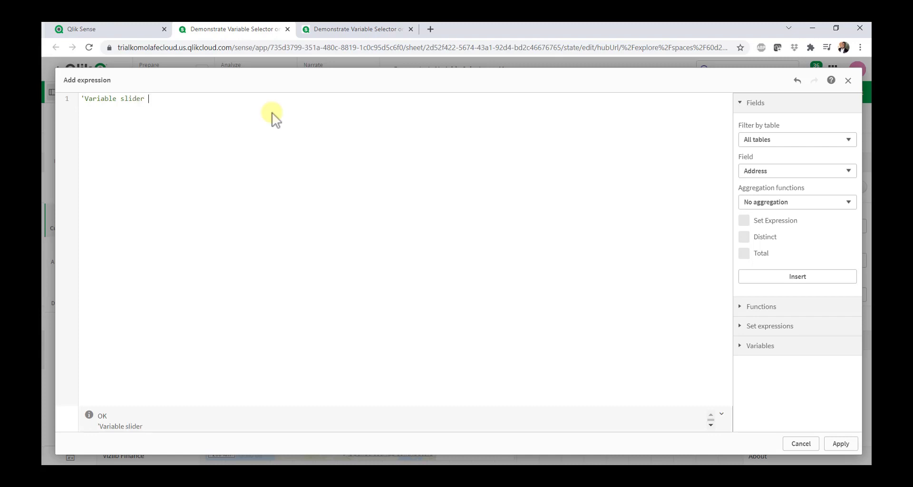
{"action": "type", "text": "for N = '"}
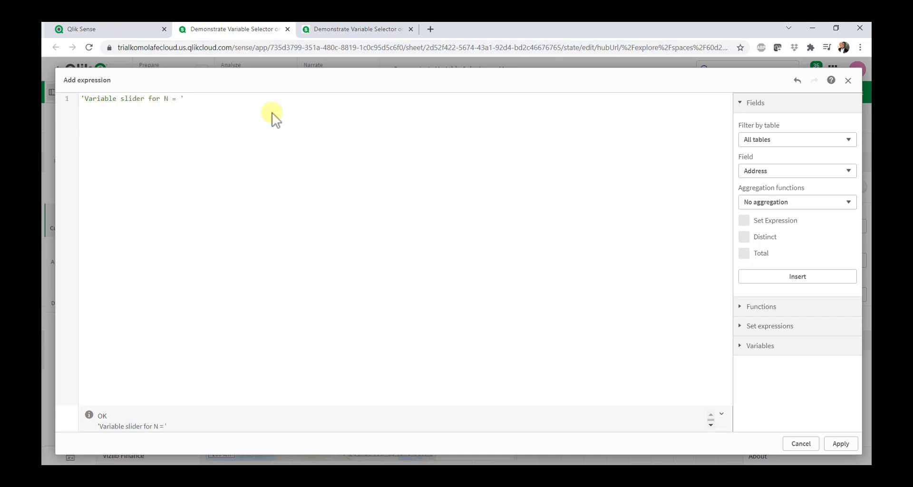
{"action": "type", "text": "& $"}
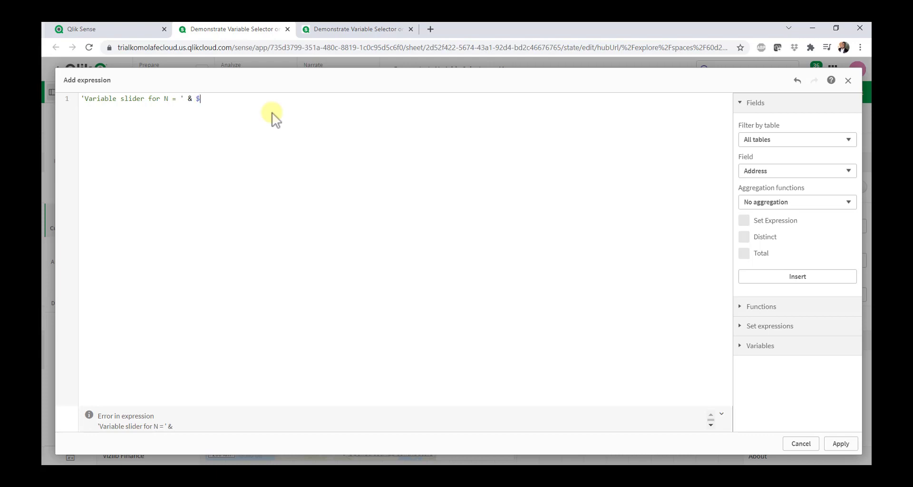
{"action": "type", "text": "(v"}
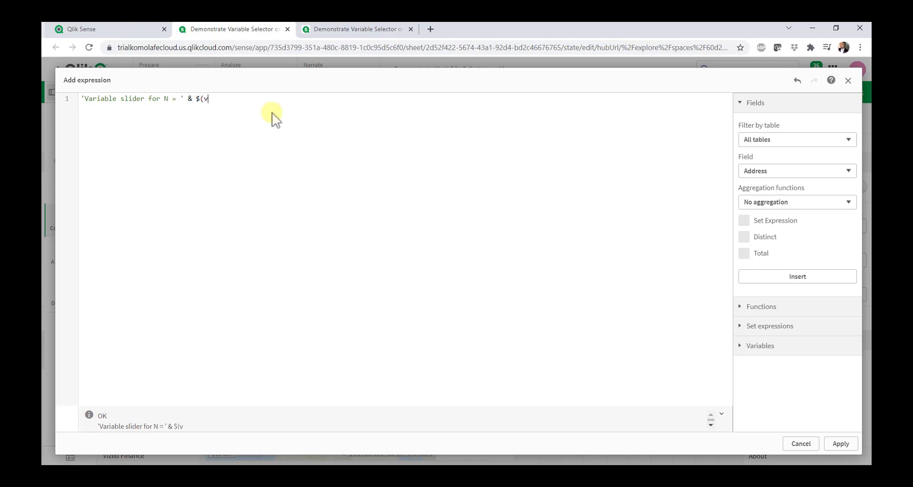
{"action": "type", "text": "MaxRow)"}
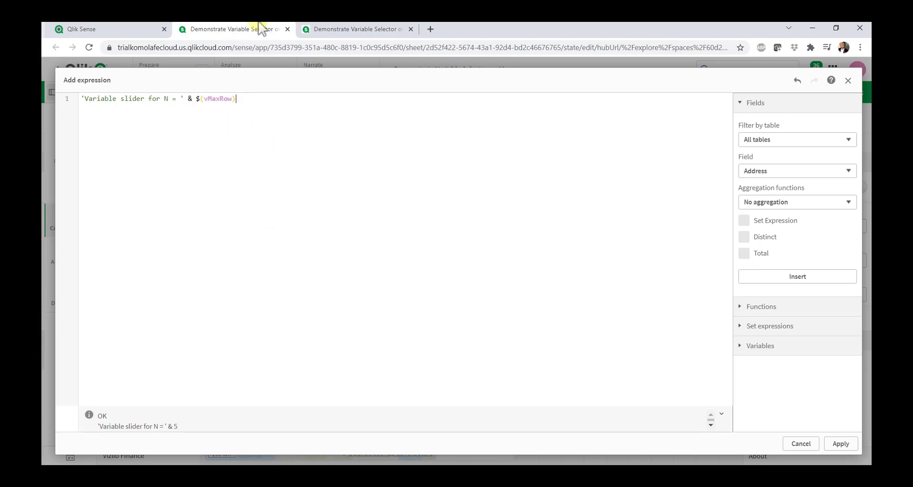
{"action": "left_click", "coordinate": [840, 443]}
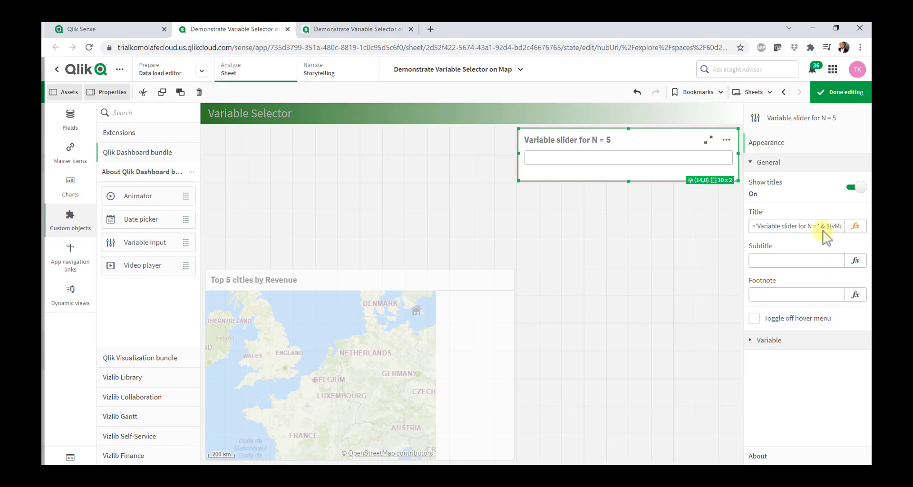
Bind the object to vMaxRow, show it as a slider, and enable the slider label.
{"action": "left_click", "coordinate": [769, 162]}
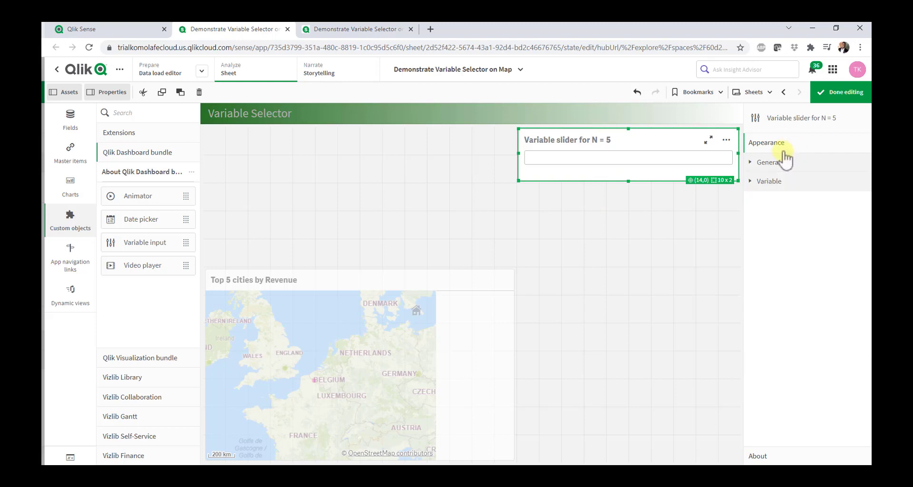
{"action": "left_click", "coordinate": [770, 181]}
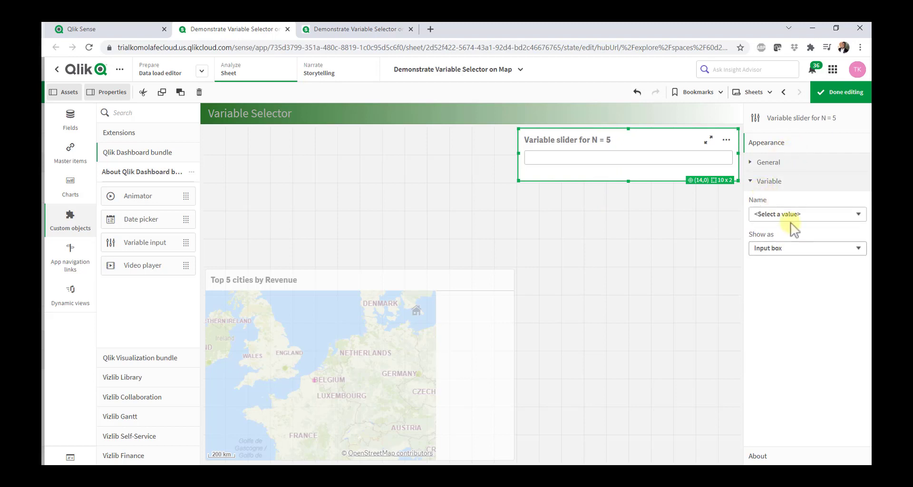
{"action": "left_click", "coordinate": [807, 214]}
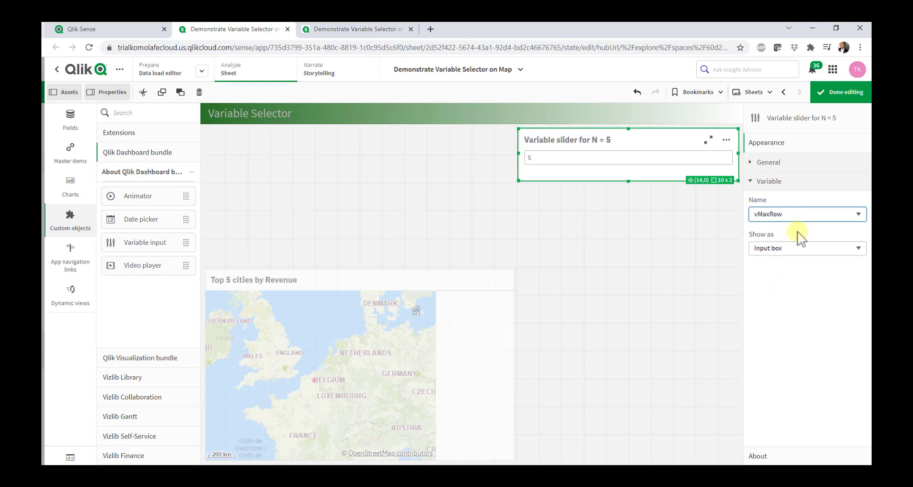
{"action": "left_click", "coordinate": [806, 248]}
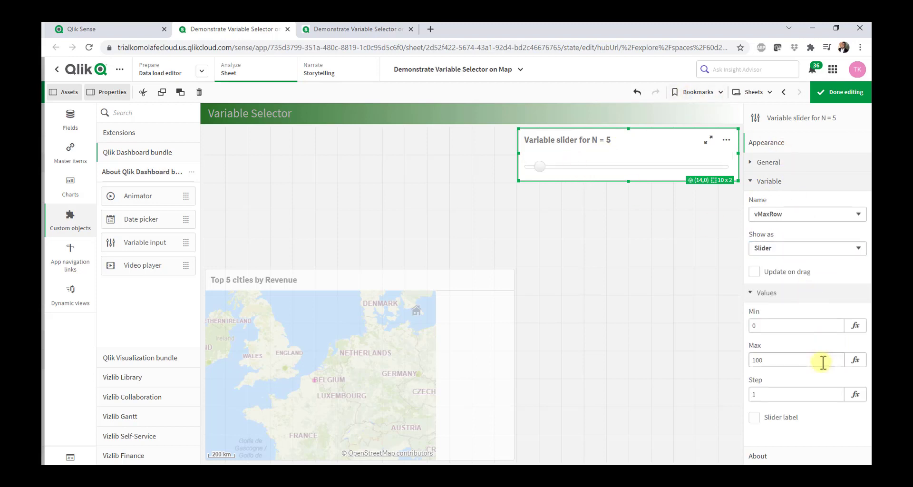
{"action": "left_click", "coordinate": [754, 417]}
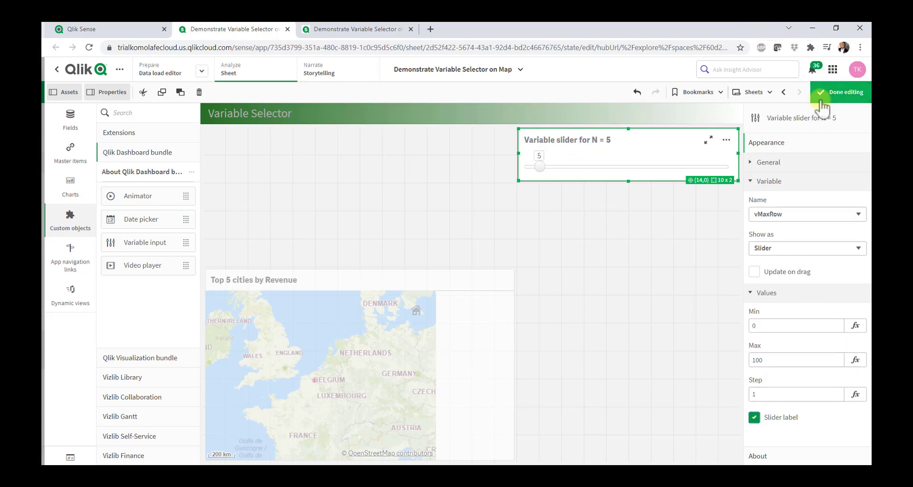
Exit editing and drag the slider through N values 19, 5, 38 and 28.
{"action": "left_click", "coordinate": [840, 92]}
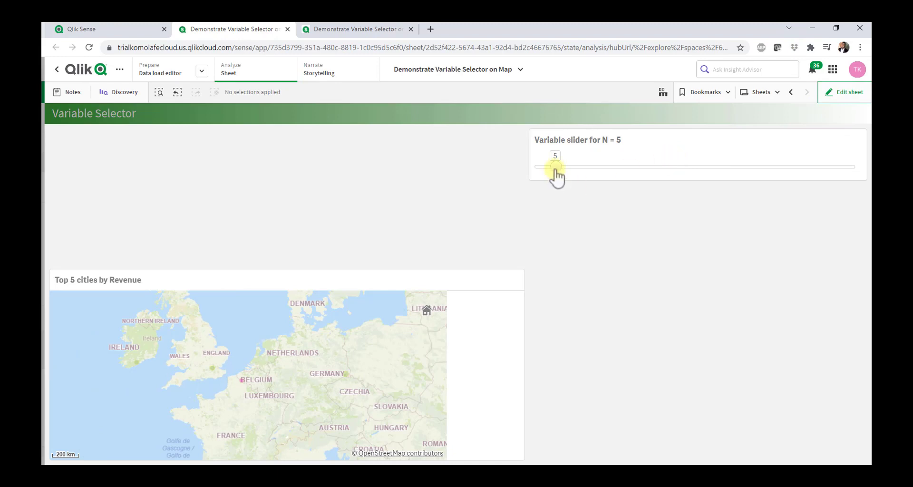
{"action": "left_click_drag", "start_coordinate": [554, 168], "coordinate": [600, 167]}
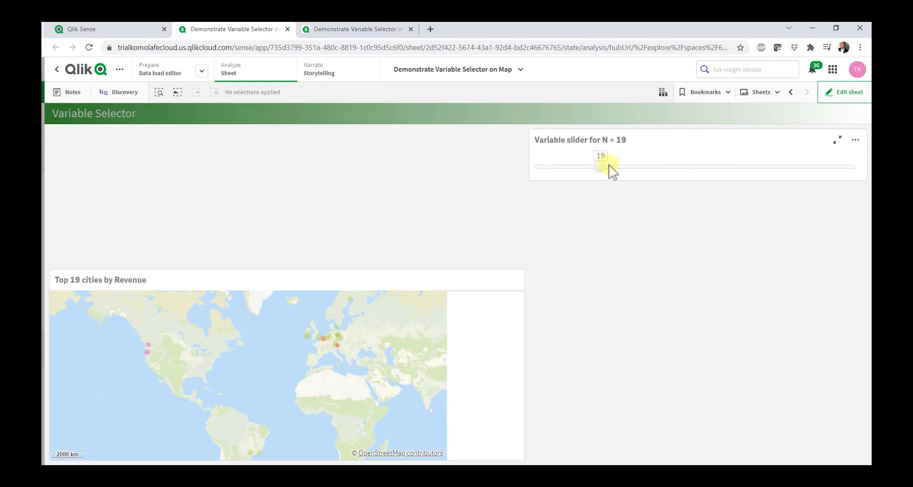
{"action": "left_click_drag", "start_coordinate": [601, 167], "coordinate": [555, 167]}
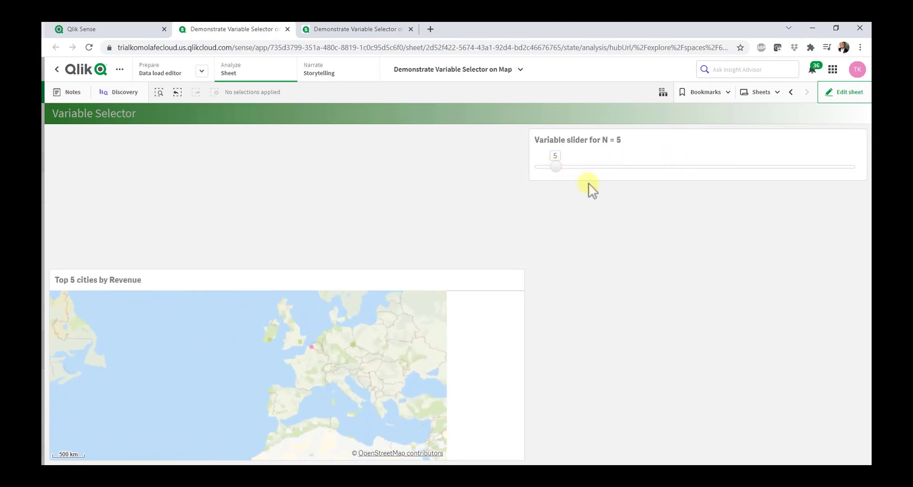
{"action": "left_click_drag", "start_coordinate": [556, 166], "coordinate": [597, 167]}
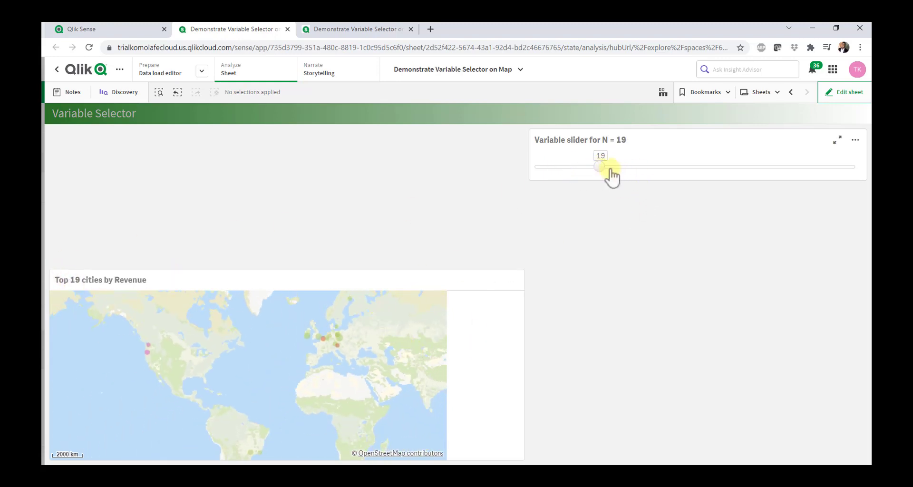
{"action": "left_click_drag", "start_coordinate": [596, 166], "coordinate": [693, 166]}
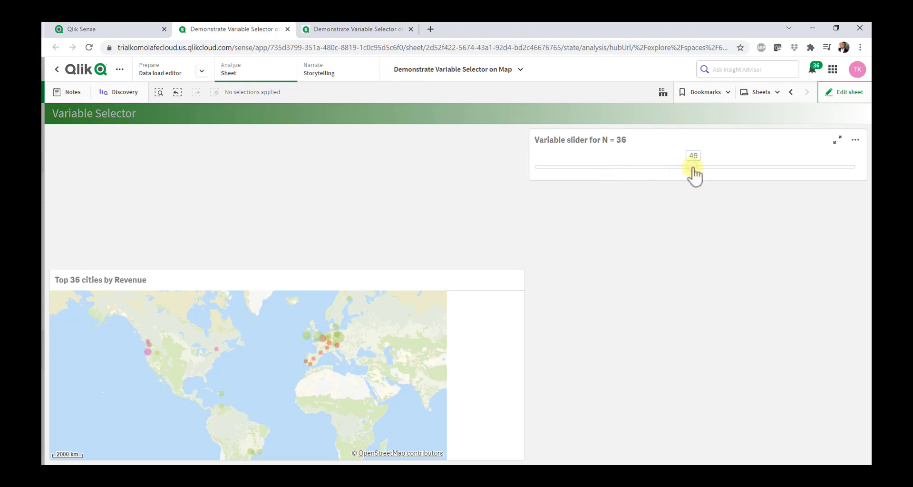
{"action": "left_click_drag", "start_coordinate": [695, 167], "coordinate": [658, 167]}
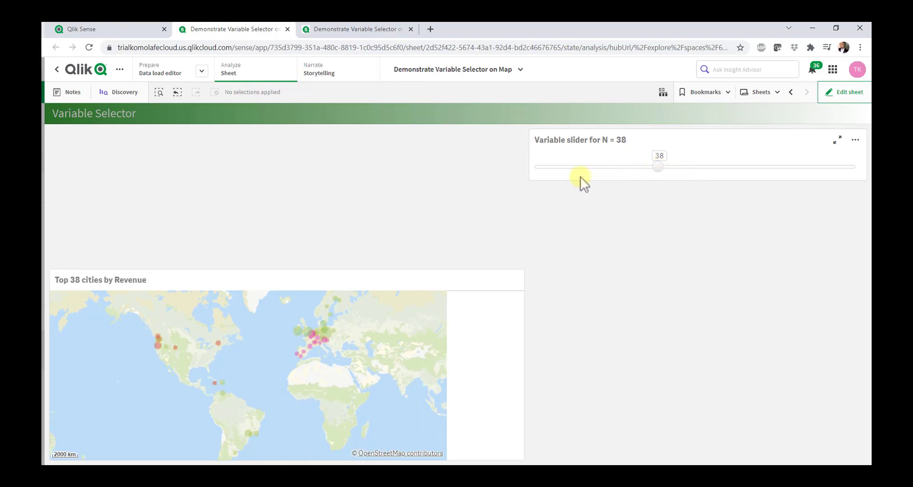
{"action": "left_click_drag", "start_coordinate": [657, 166], "coordinate": [628, 166]}
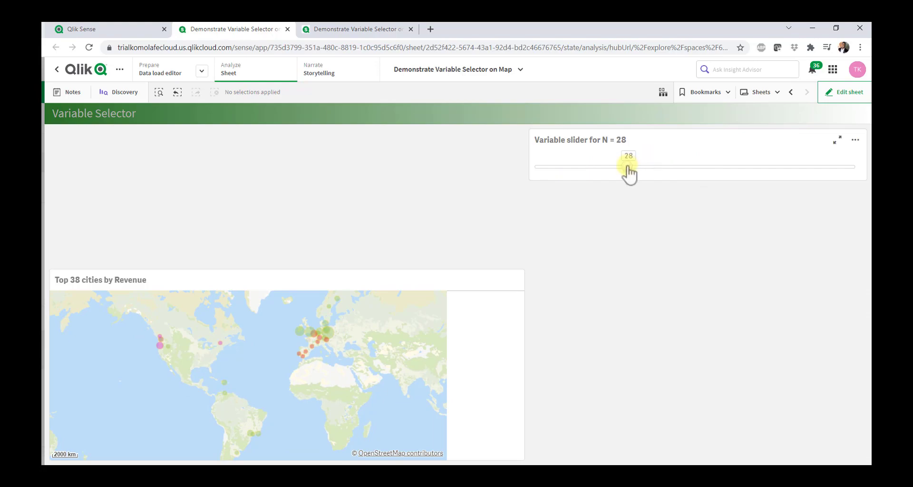